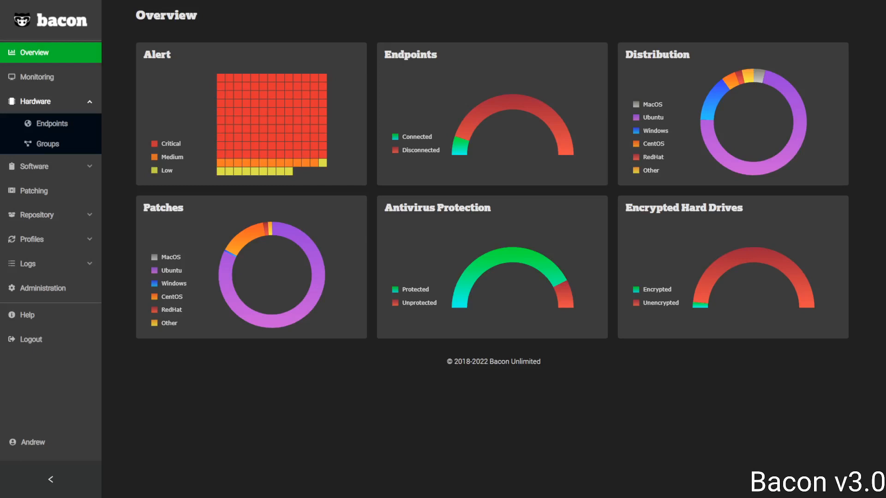
mouse_move(211, 400)
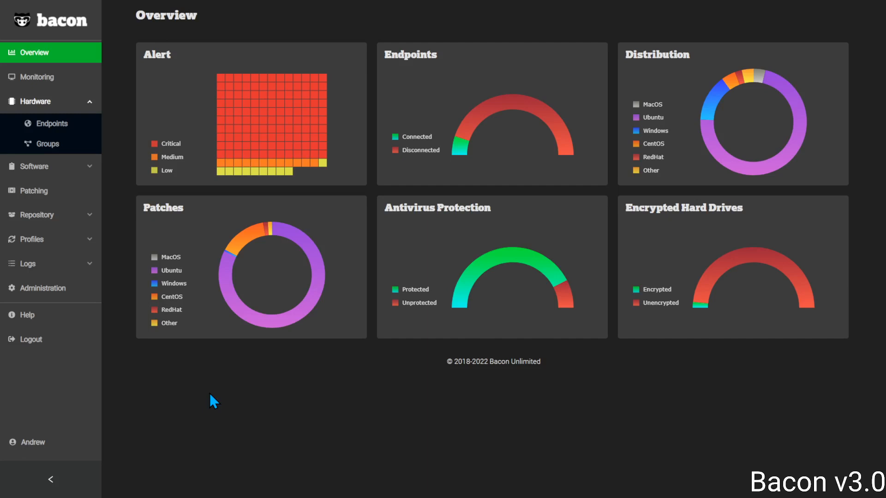
mouse_move(56, 130)
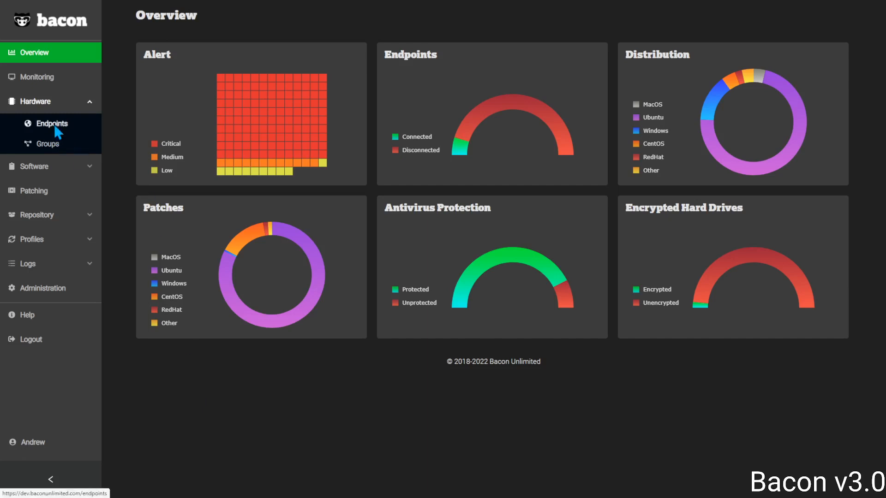
- Open the Hardware Endpoints list and filter it by 'YaBacon'
left_click(51, 124)
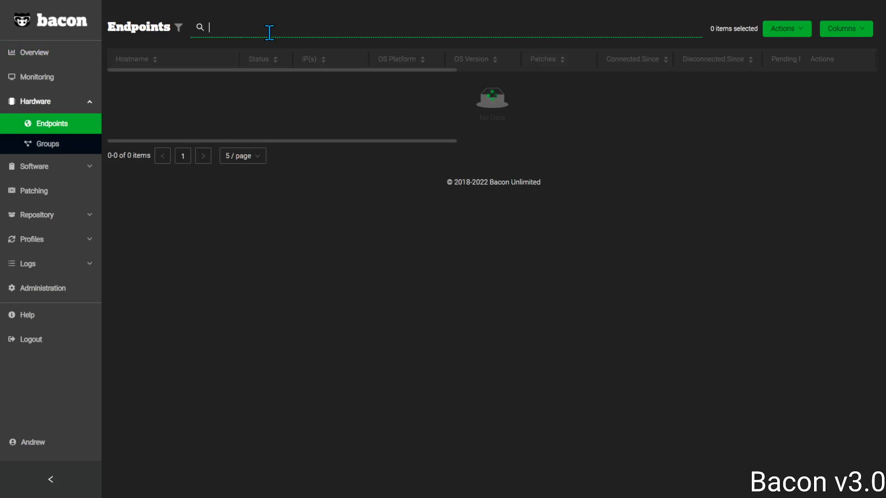
type("YaBacon")
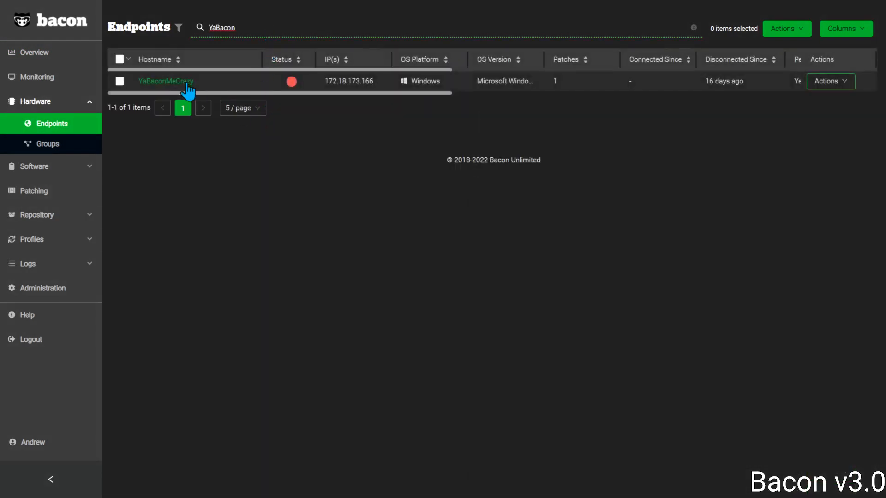
- Open YaBaconMeCrazy's details, ping it from Actions, then reopen the Actions menu
left_click(165, 81)
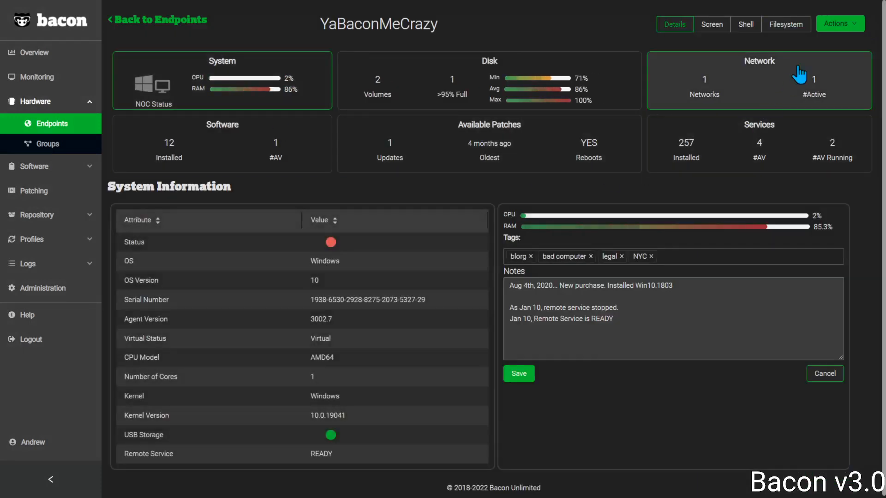
left_click(842, 24)
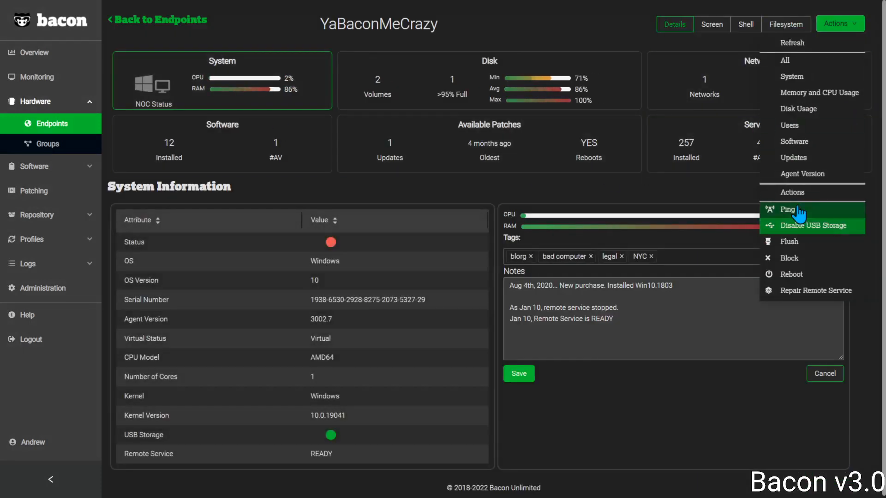
left_click(788, 210)
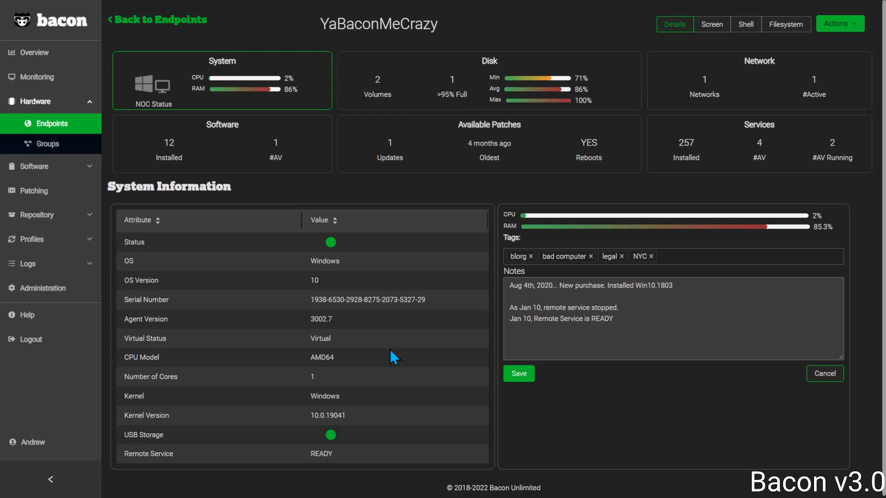
mouse_move(169, 454)
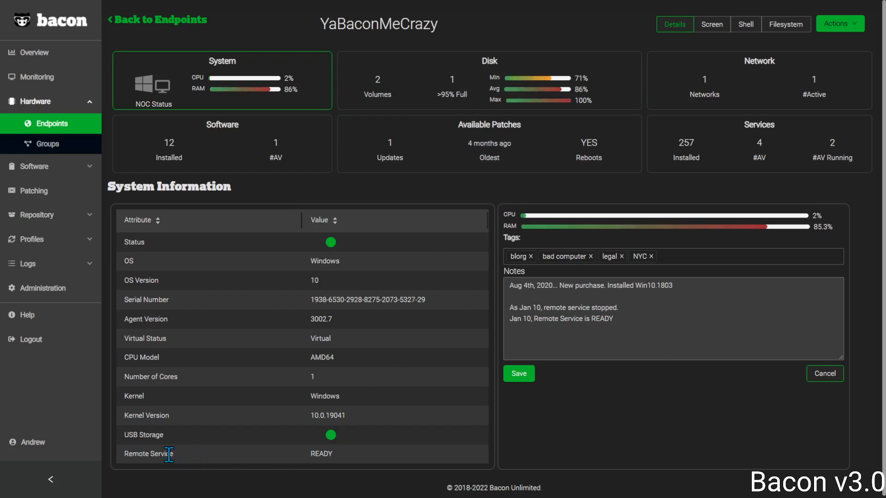
mouse_move(344, 464)
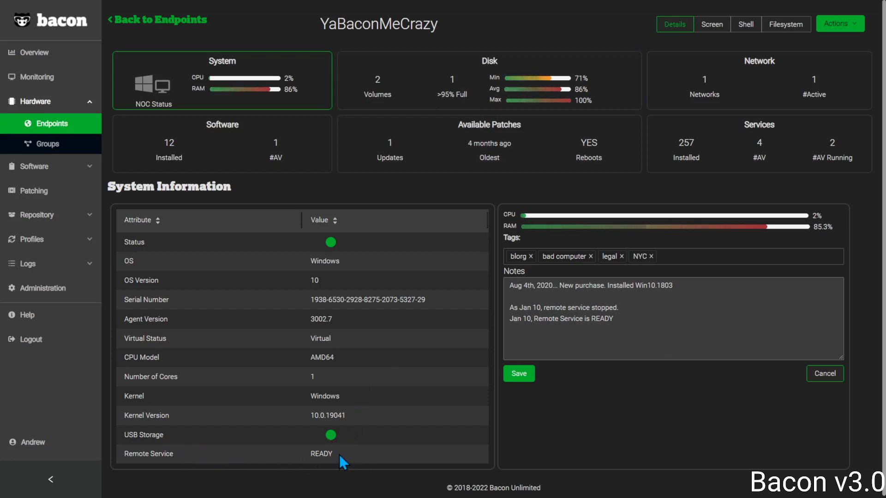
mouse_move(541, 430)
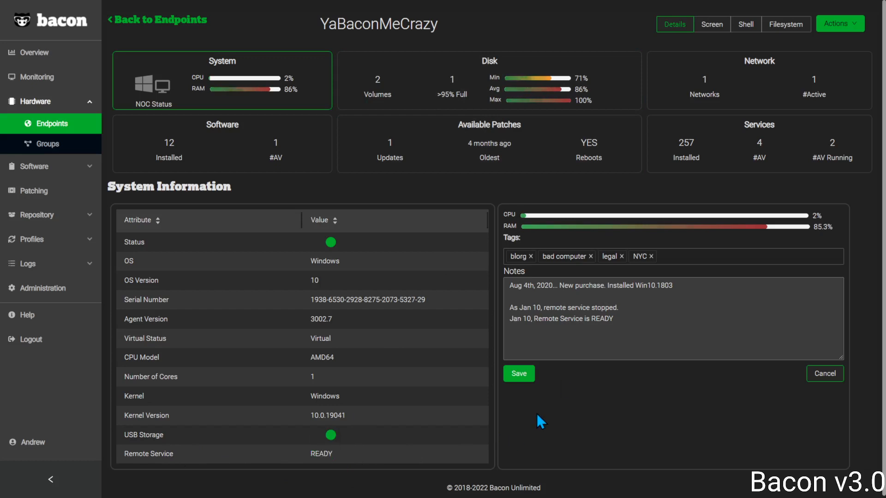
mouse_move(711, 24)
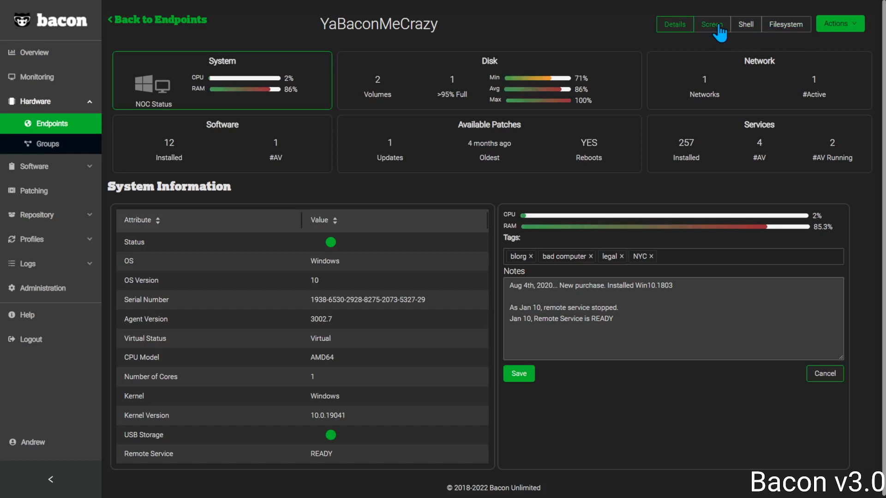
mouse_move(840, 24)
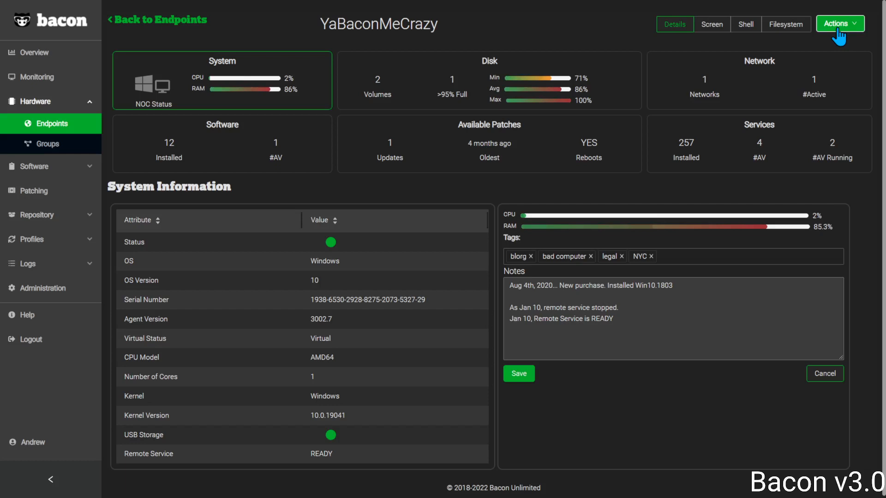
left_click(843, 23)
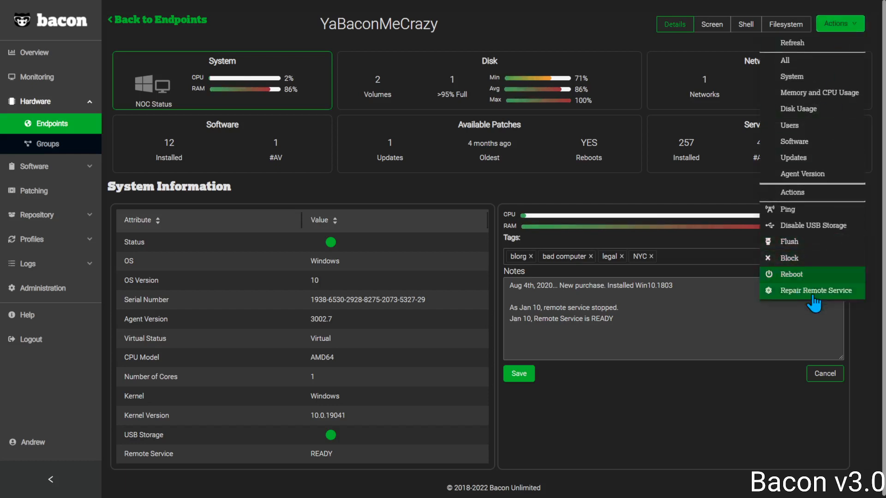
mouse_move(798, 306)
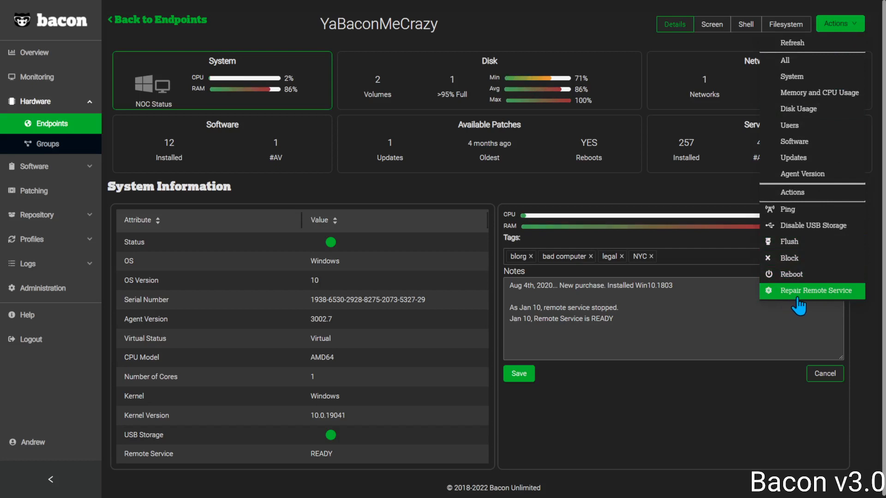
mouse_move(840, 304)
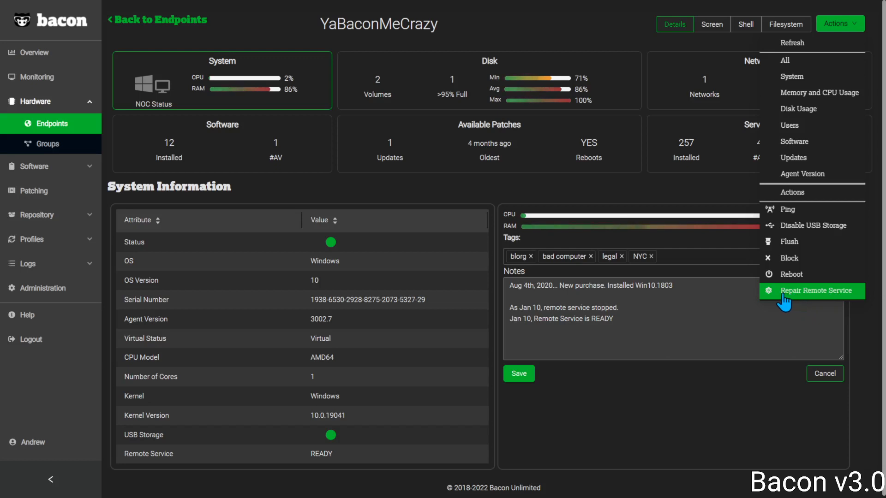
mouse_move(622, 36)
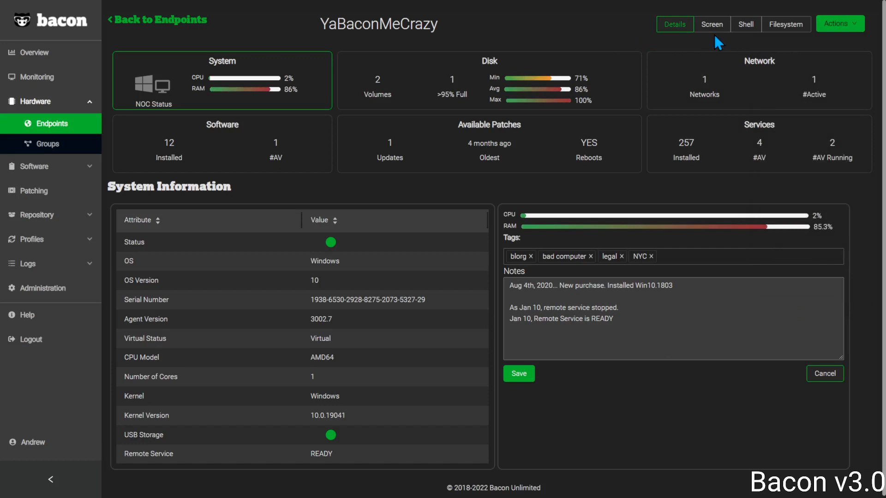
- Start a remote screen connection to YaBaconMeCrazy using the Active session
left_click(712, 24)
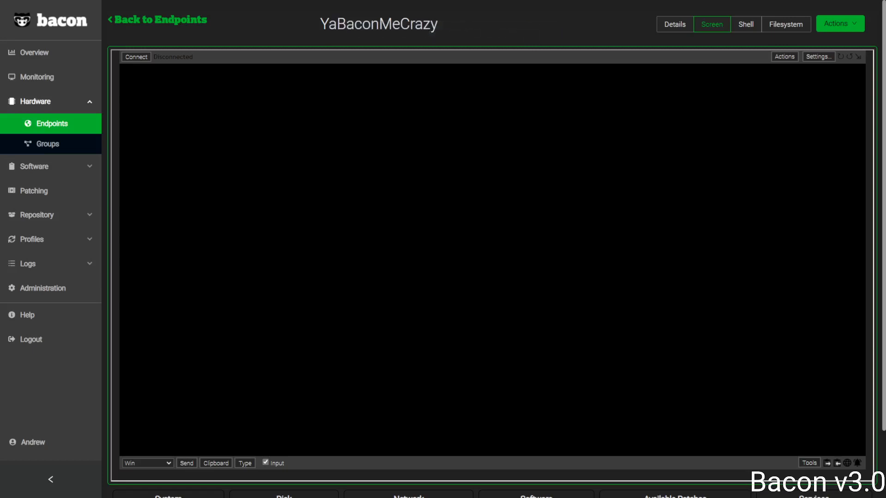
mouse_move(212, 101)
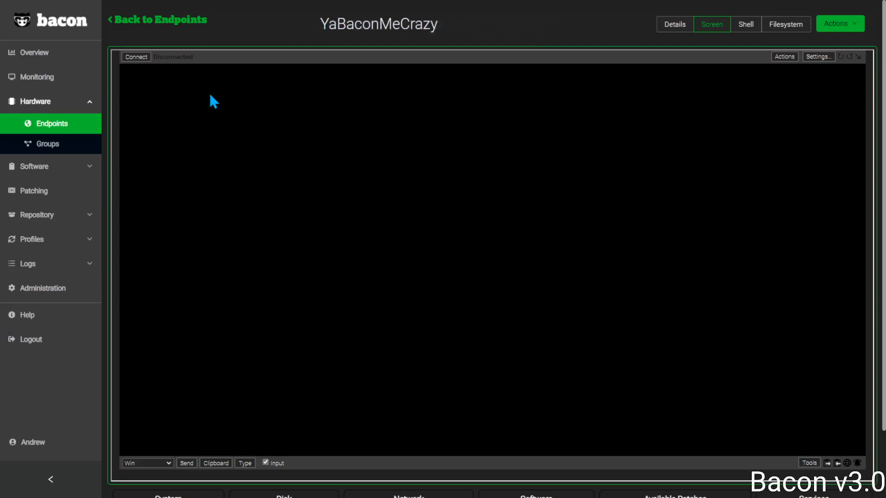
left_click(136, 57)
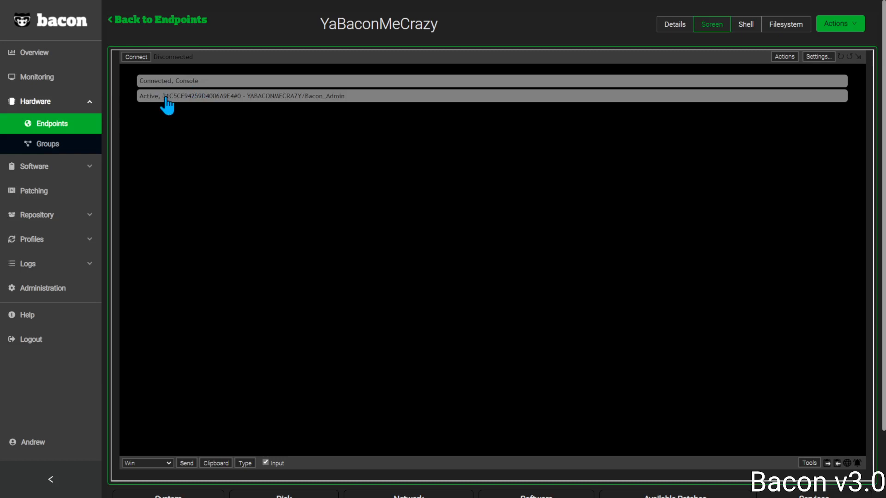
left_click(169, 96)
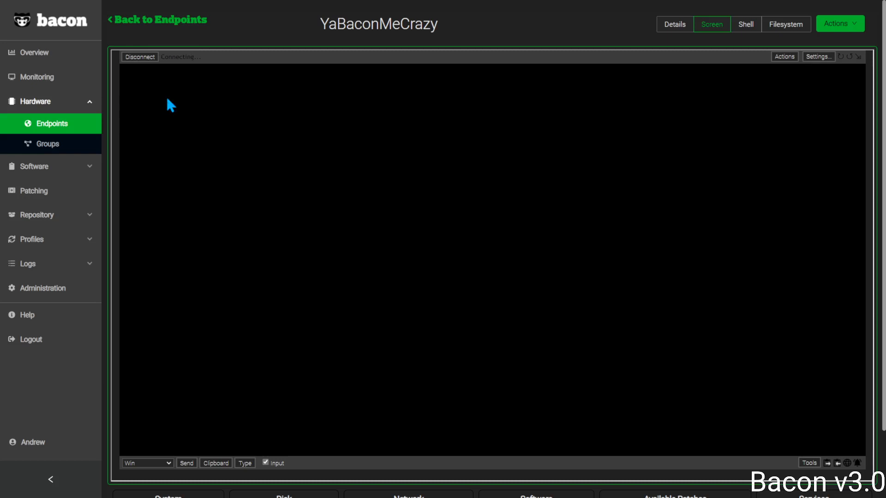
mouse_move(237, 132)
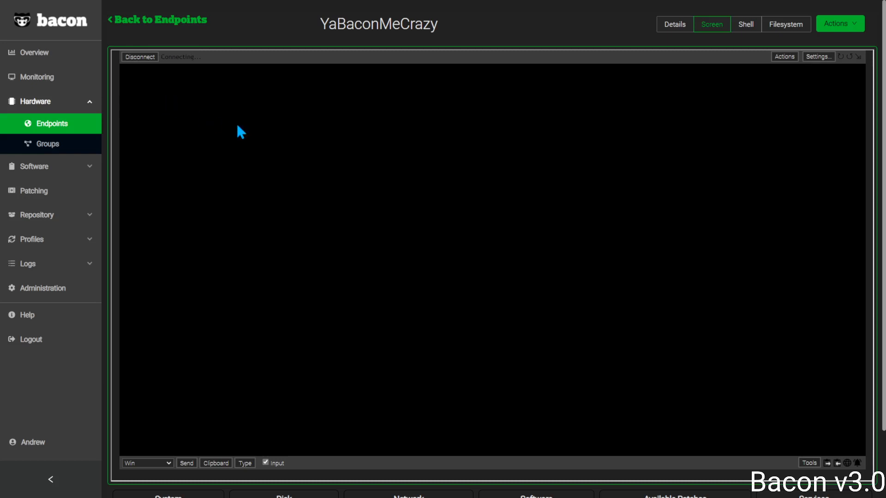
mouse_move(441, 194)
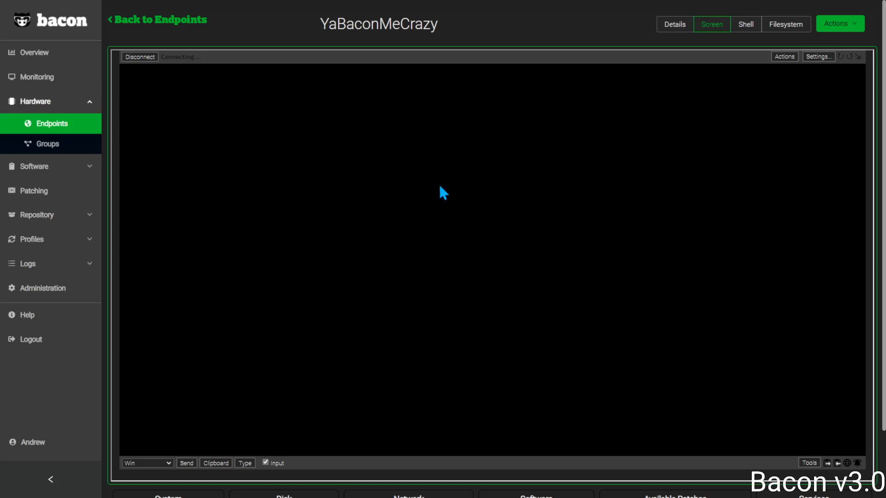
mouse_move(642, 151)
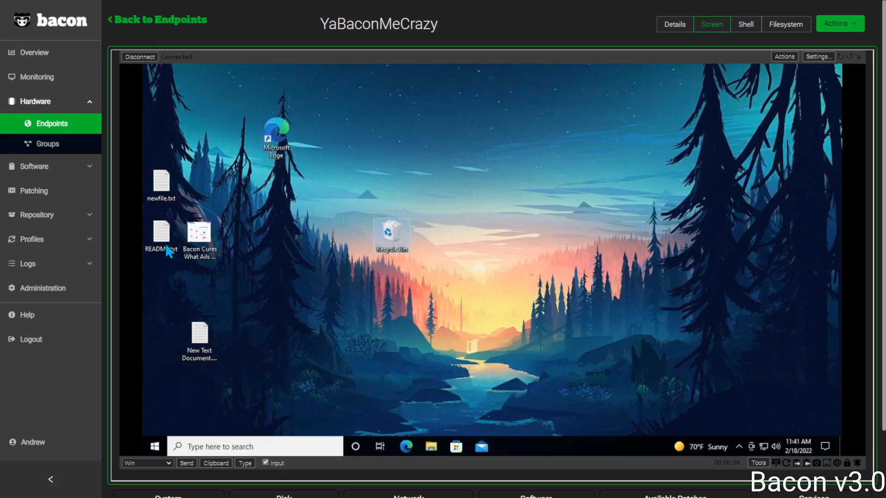
- Replace New Text Document's text with 'Editing a new file via the remote screen connection' and save
double_click(200, 333)
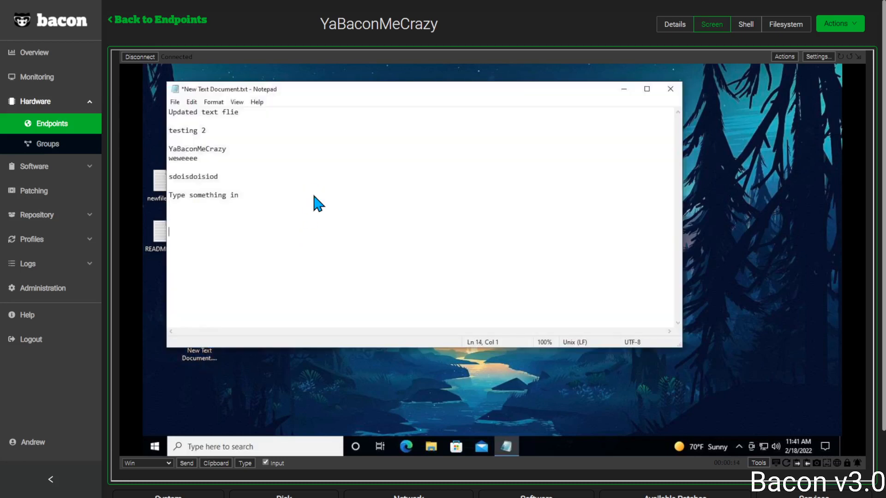
key("ctrl+a")
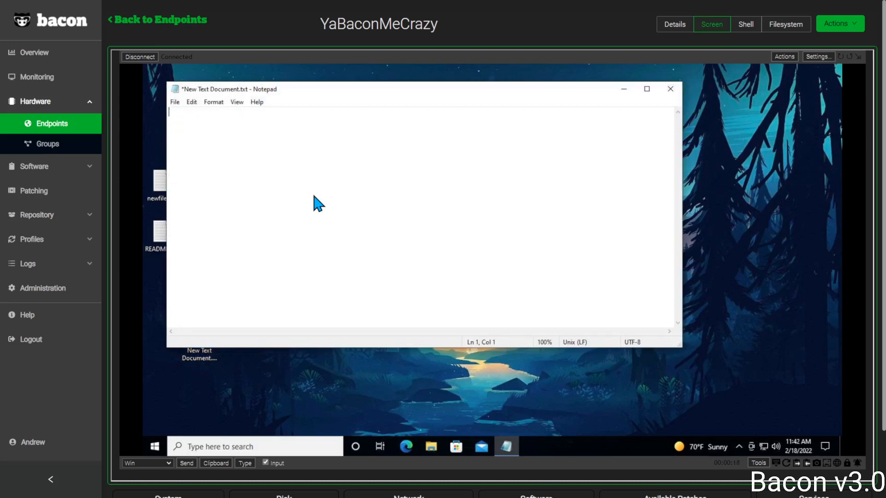
type("Edit")
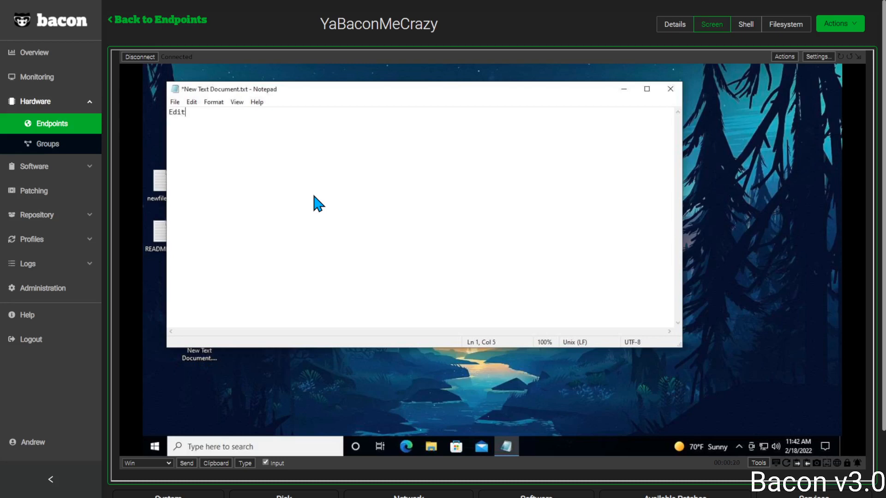
type("ing a ne file via the remote")
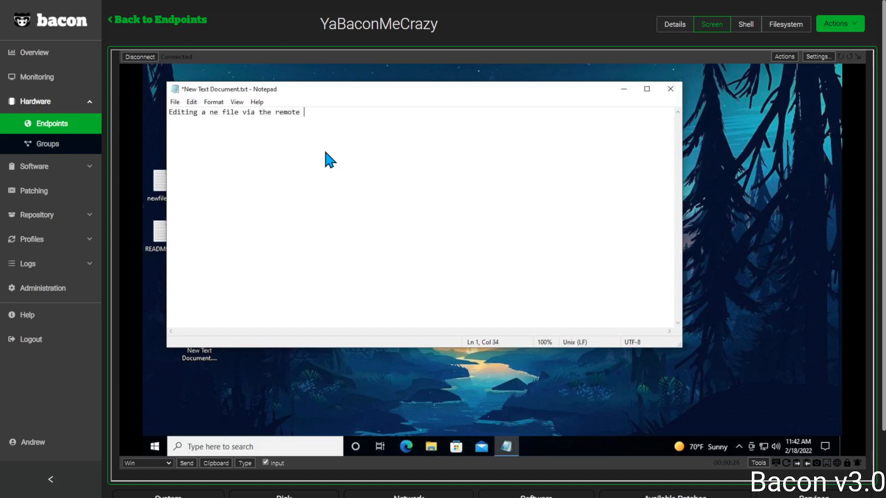
type("screen connec")
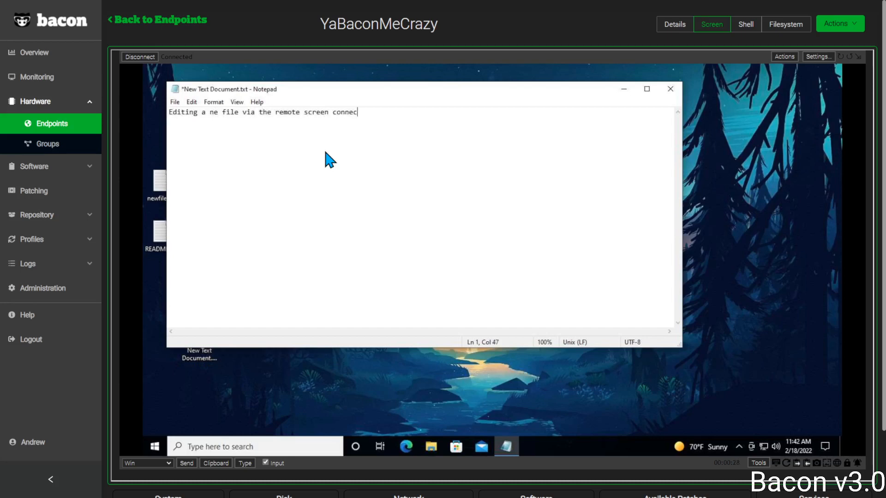
type("tion")
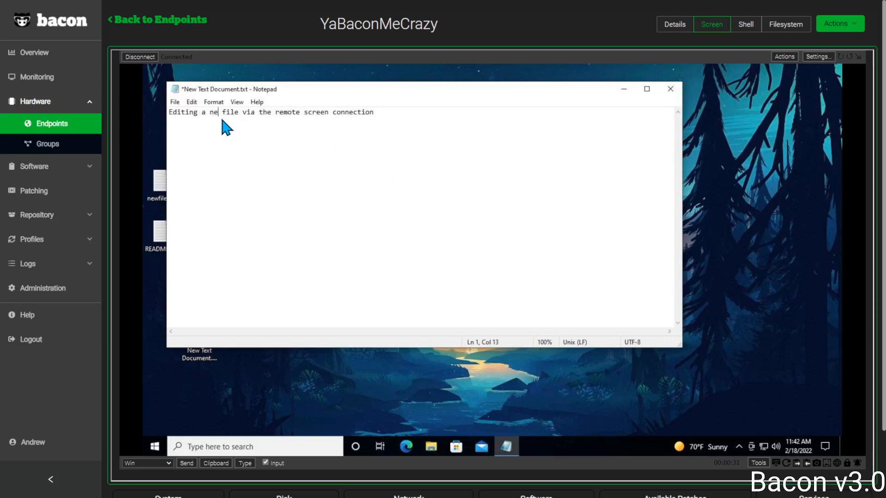
left_click(174, 102)
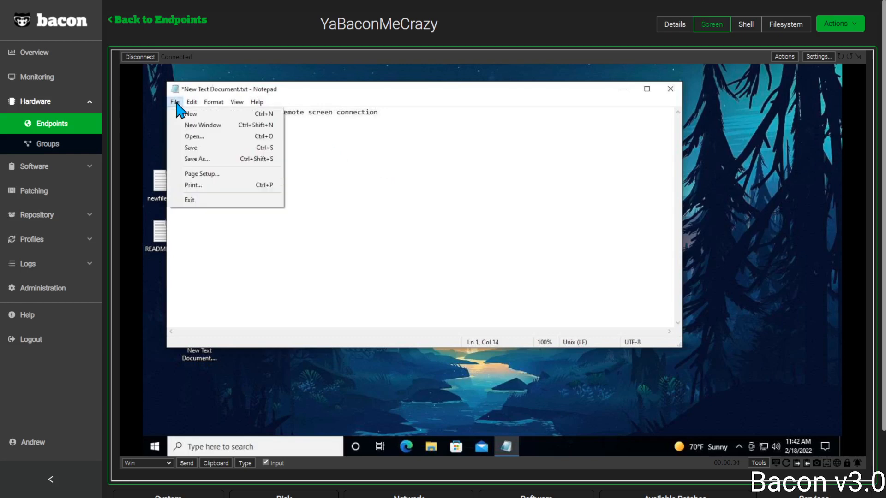
left_click(209, 150)
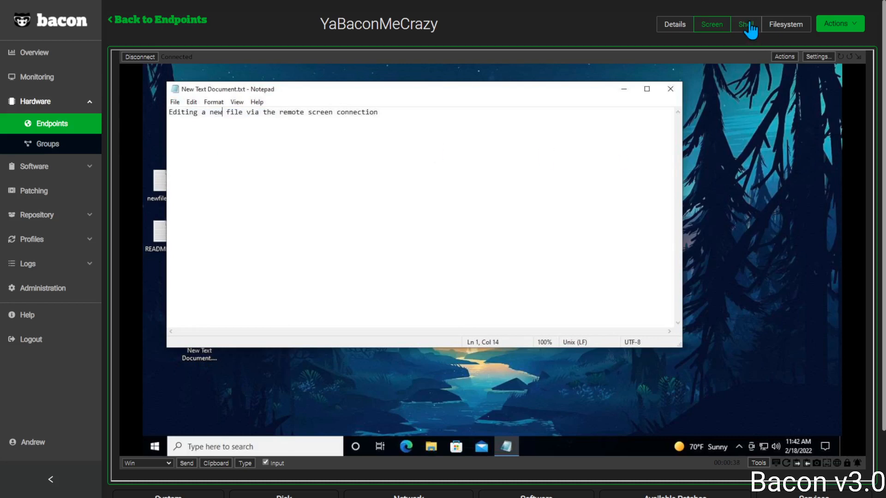
- Connect the shell, cd to C:\Users\Bacon_Admin\Desktop, and list its files with dir
left_click(746, 24)
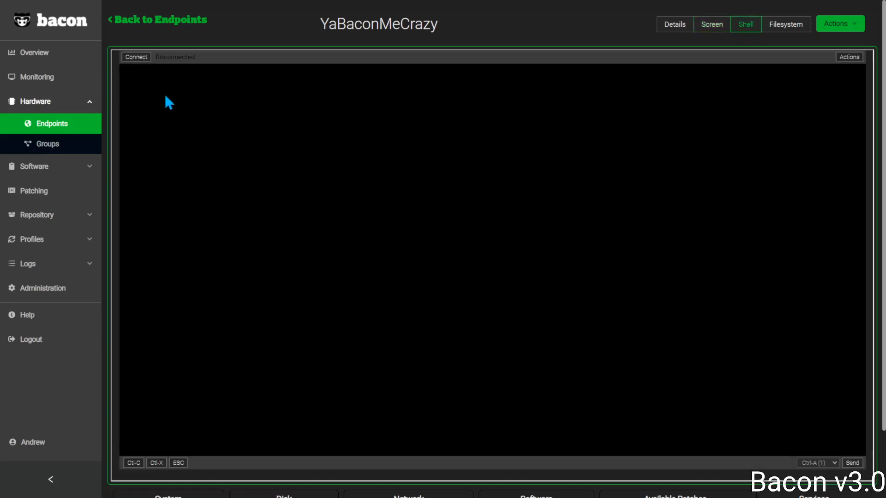
left_click(136, 57)
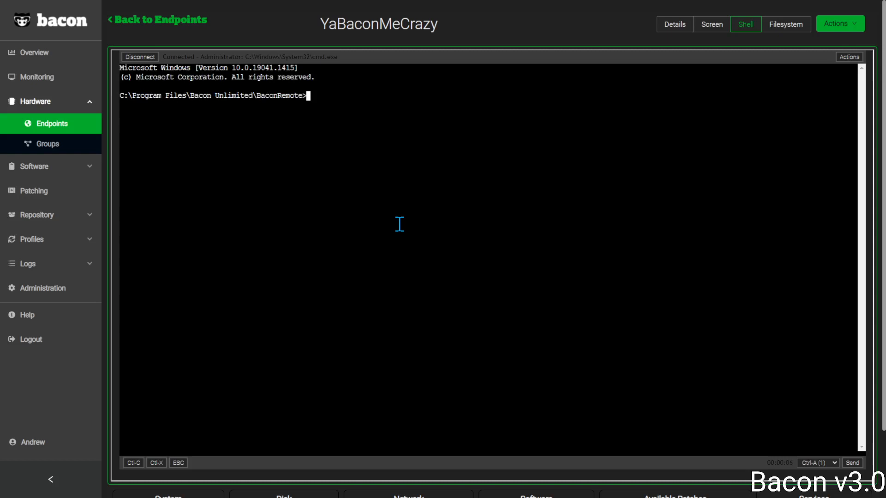
type("cd /C:\\")
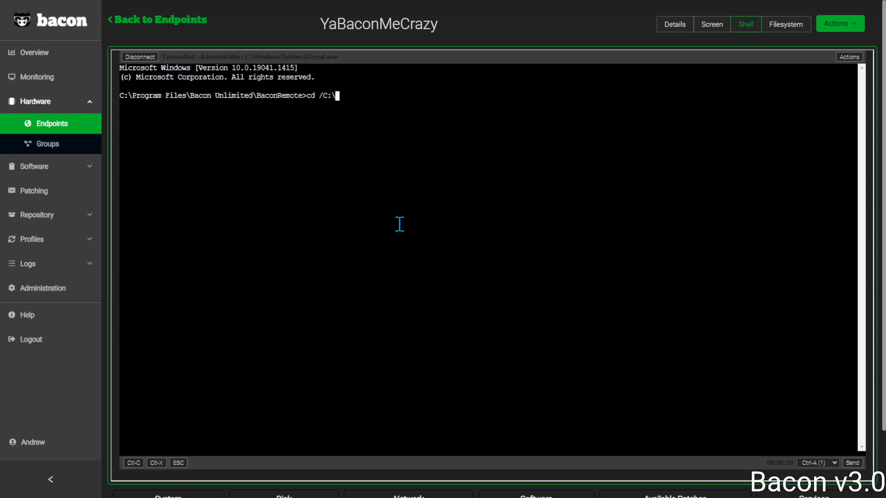
key("BackSpace")
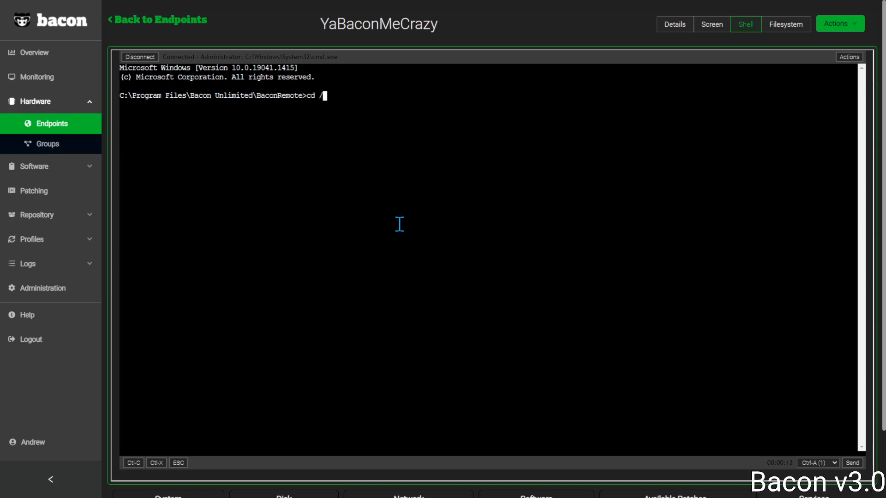
type("C:\\")
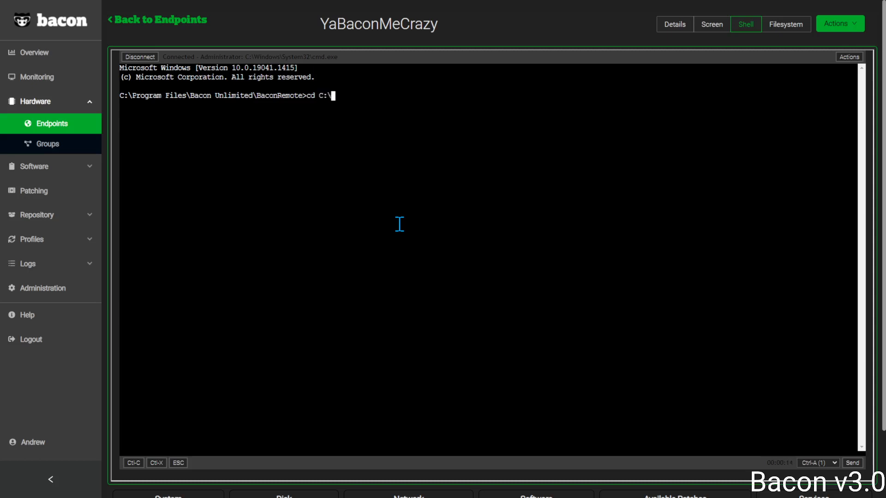
type("Users")
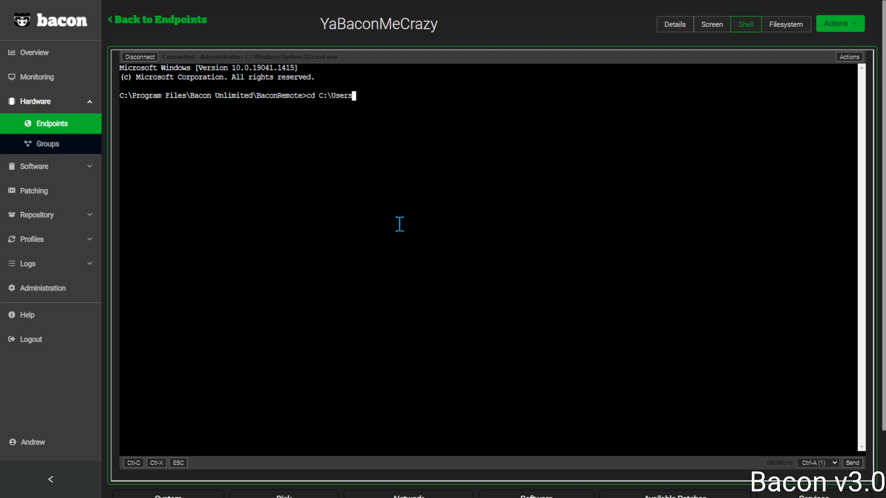
type("\\Bacon_Admin")
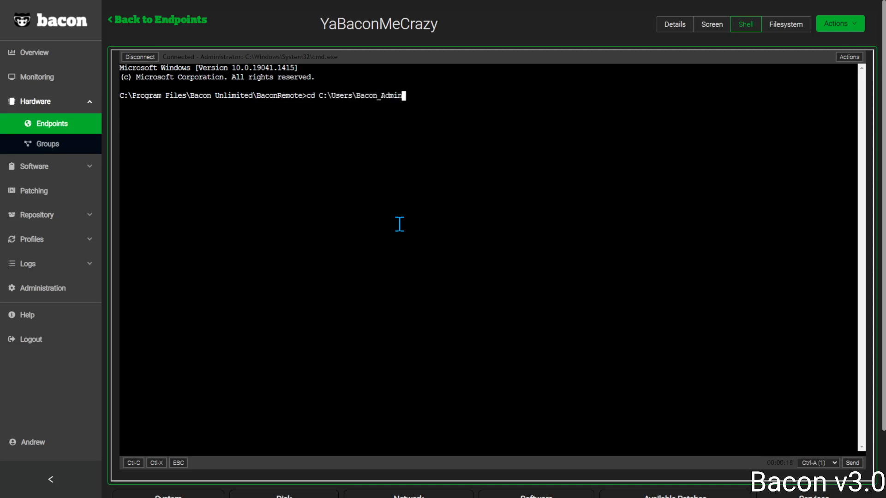
type("\\Desktop")
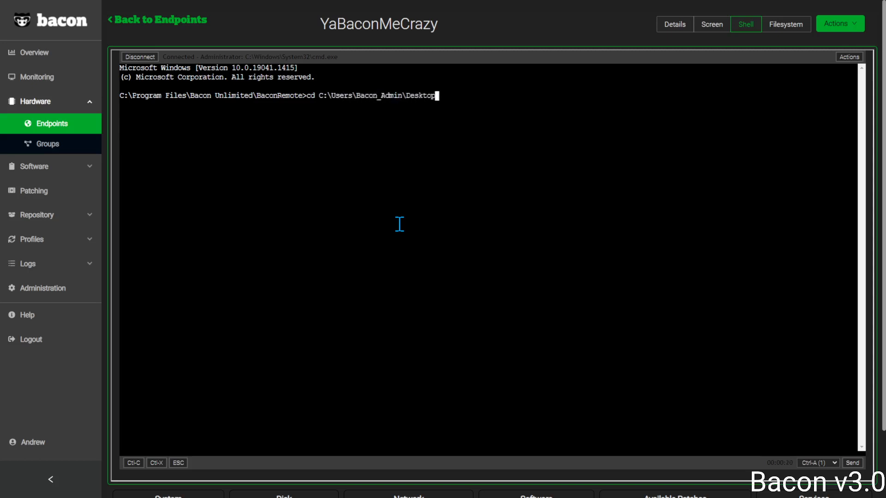
key("Enter")
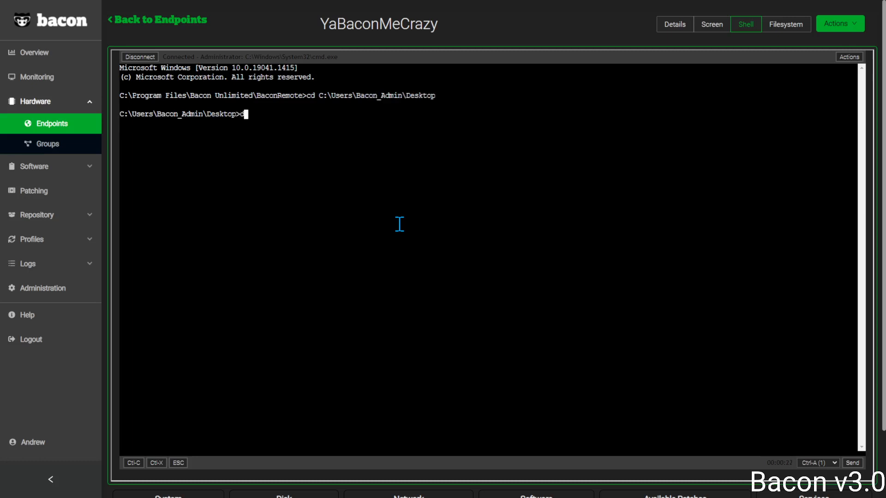
type("dir")
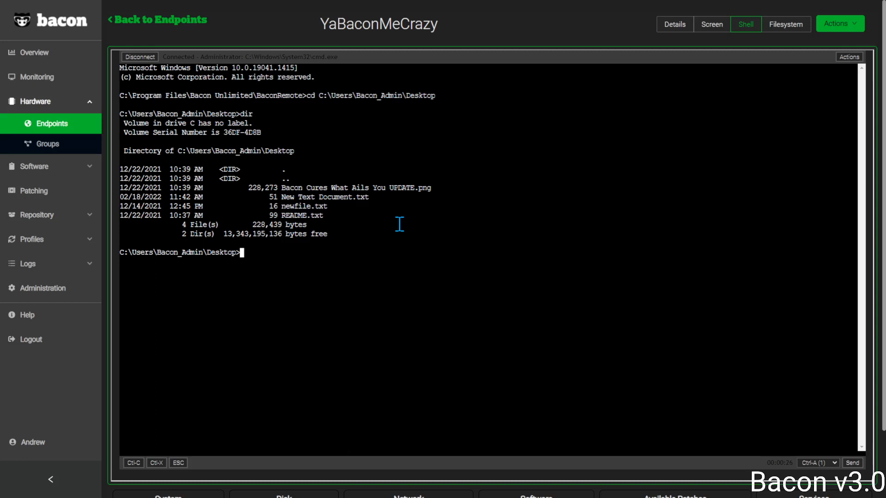
type("type")
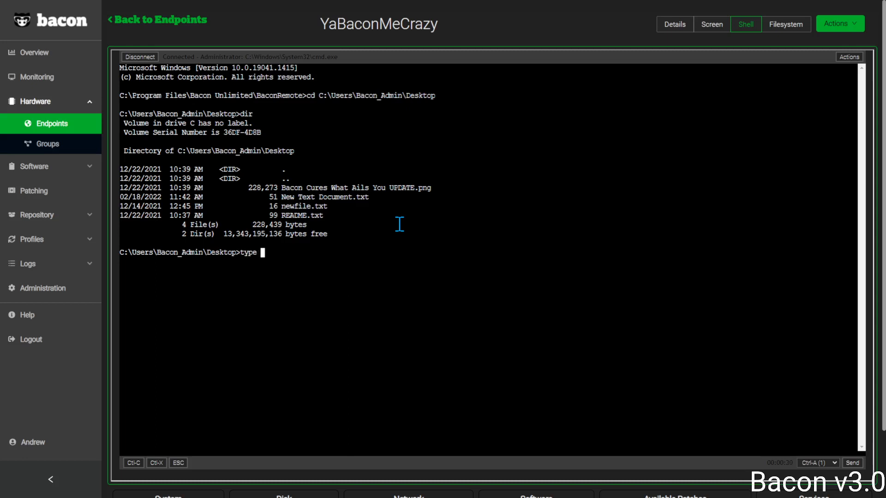
- Print the contents of New Text Document.txt with the type command
type("New text Document.txt\"")
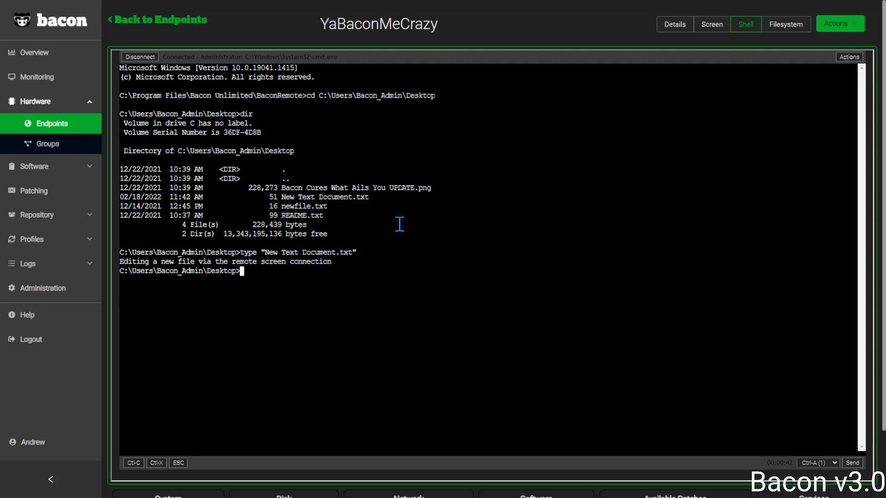
- Run Echo "SHELL TEXT INPUT" >> "New Text Document.txt" to append the line
type("Echo")
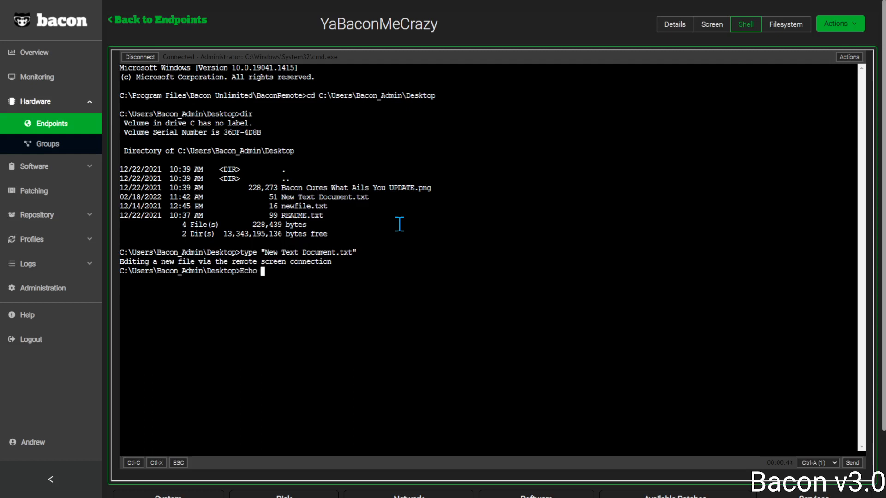
type("\"SHELL TEXT")
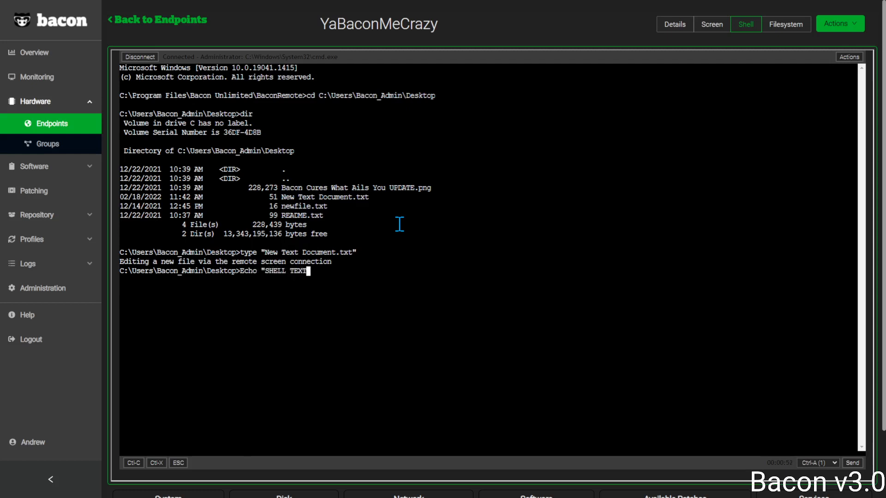
type("INPUT\"")
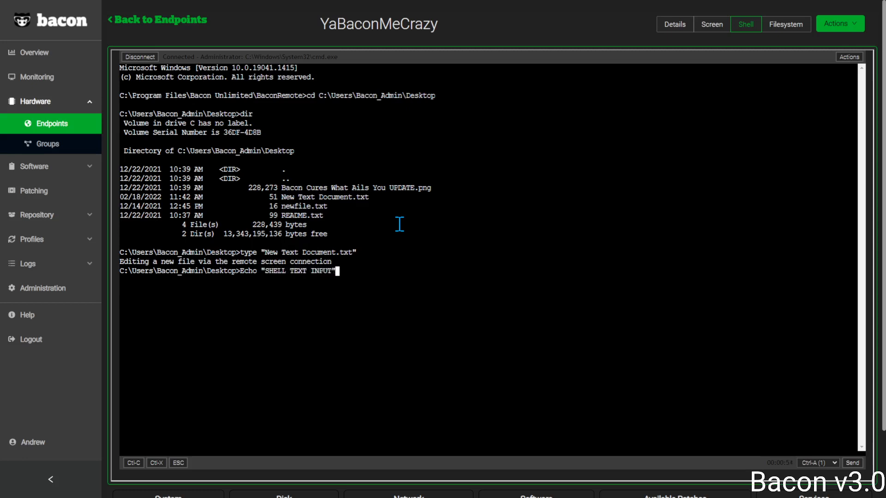
type(">>")
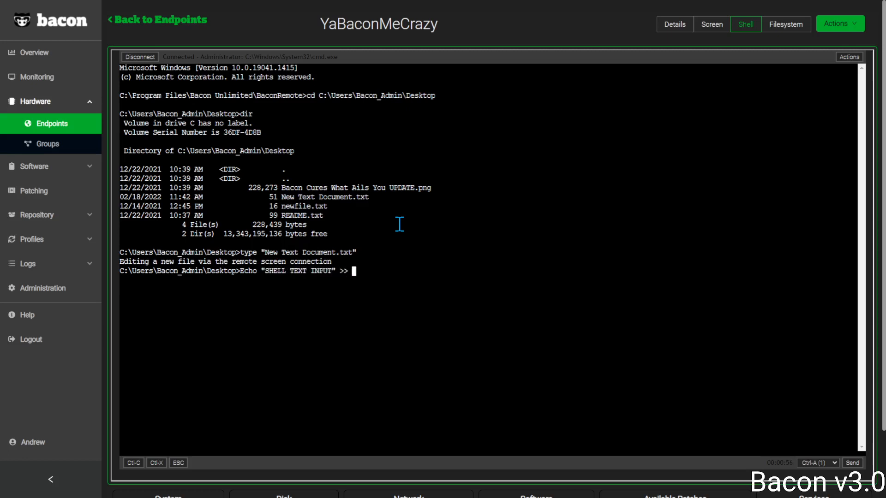
type("\"New")
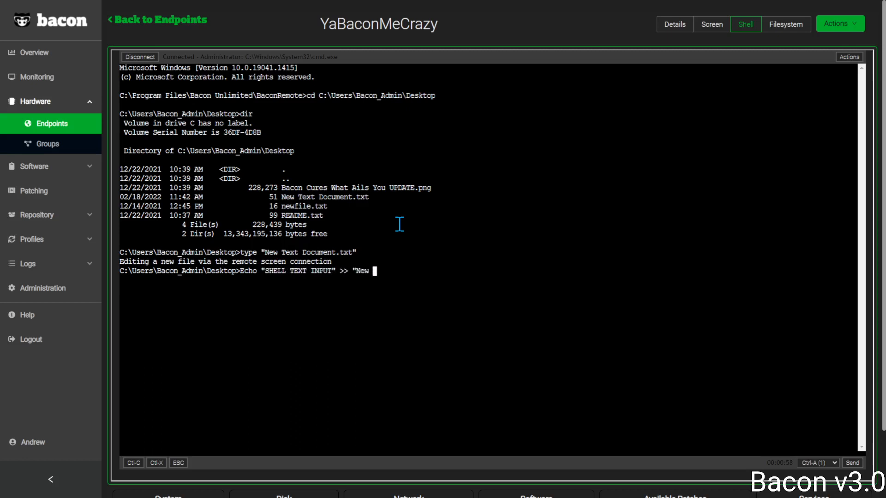
type("Text Document.txt\"")
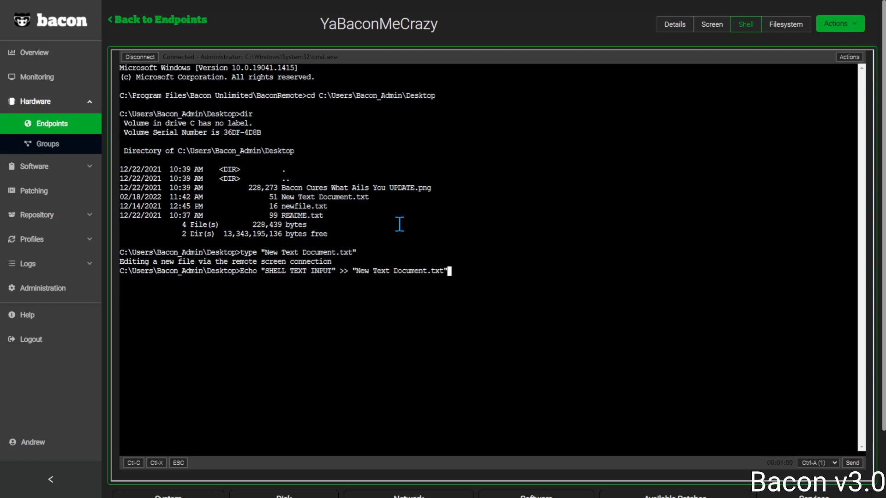
key("Enter")
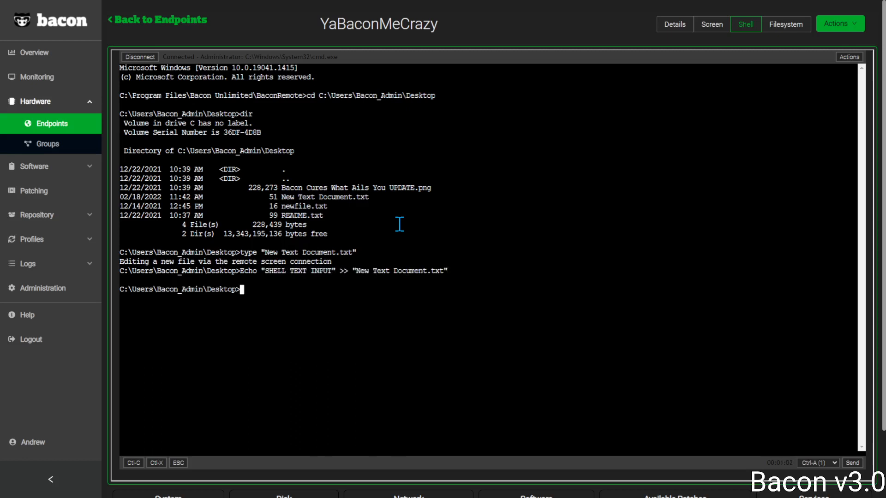
- Check that New Text Document.txt now ends with 'SHELL TEXT INPUT'
type("t")
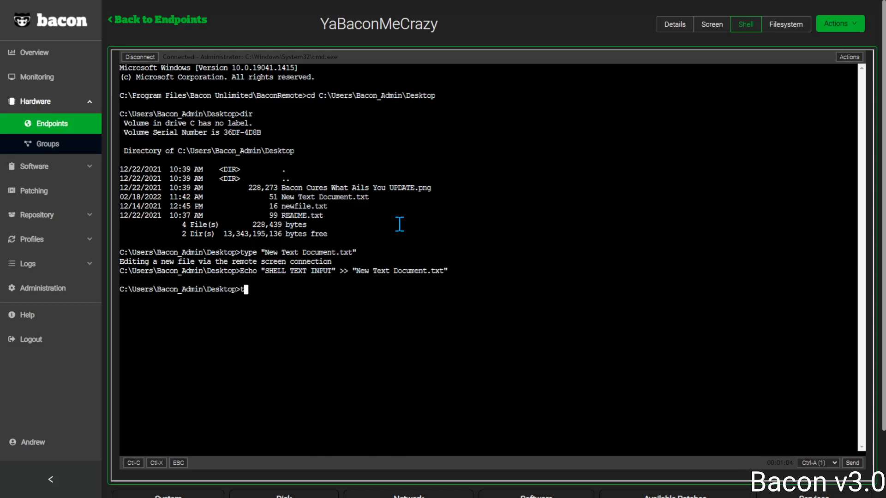
type("Echo \"SHELL TEXT INPUT\" >> \"New Text Document.txt\"")
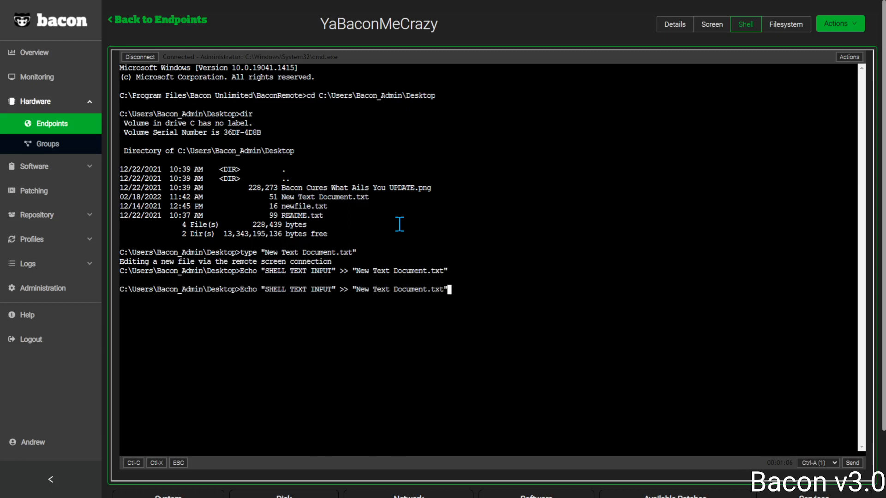
key("Enter")
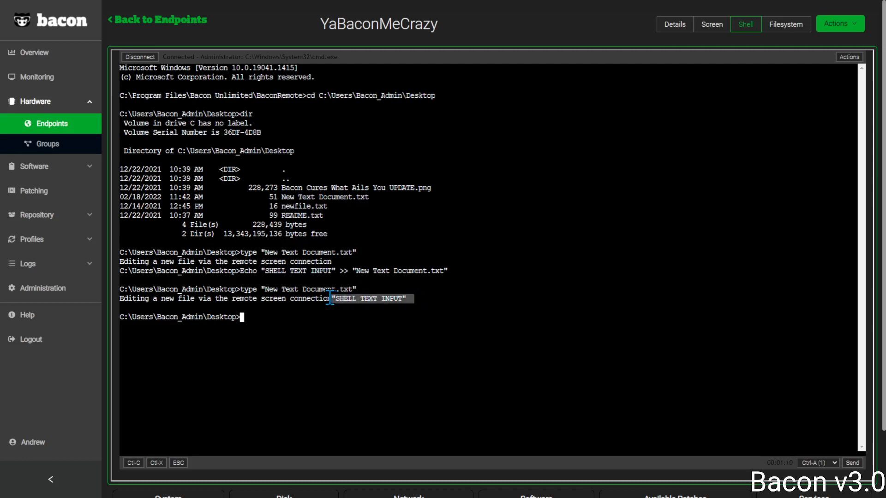
left_click(787, 24)
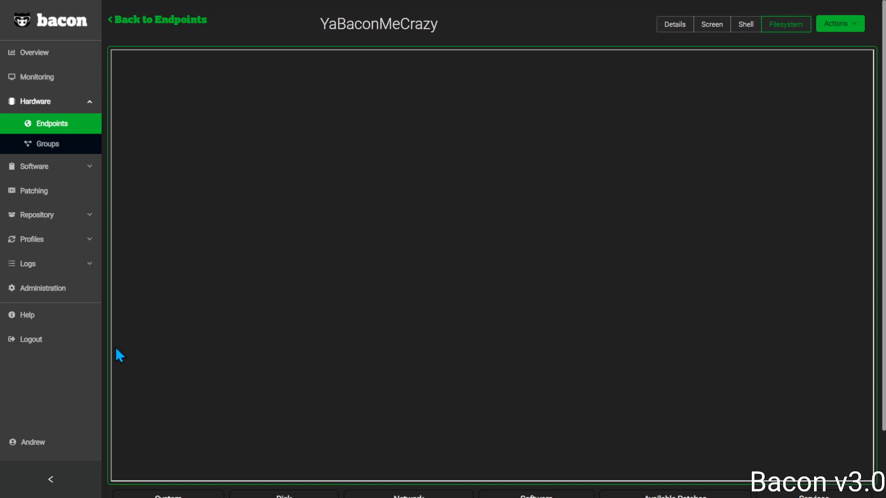
- Connect the Filesystem browser to the endpoint and open its C: drive
left_click(785, 24)
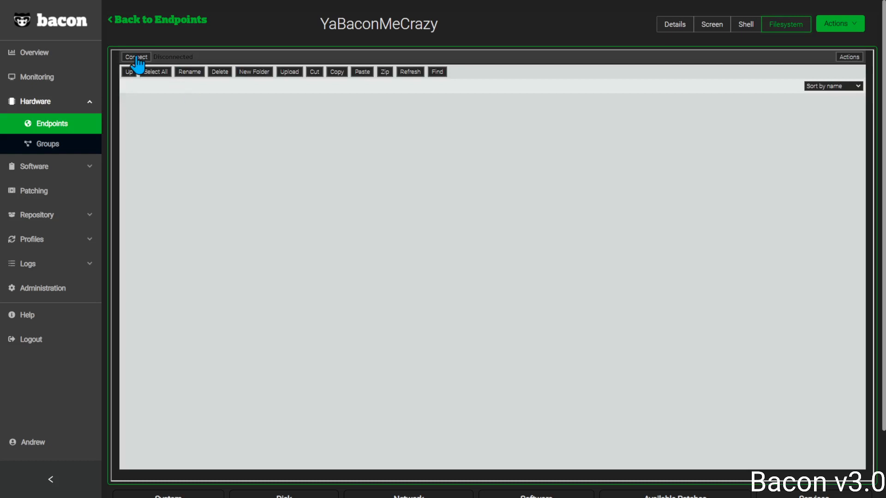
left_click(135, 56)
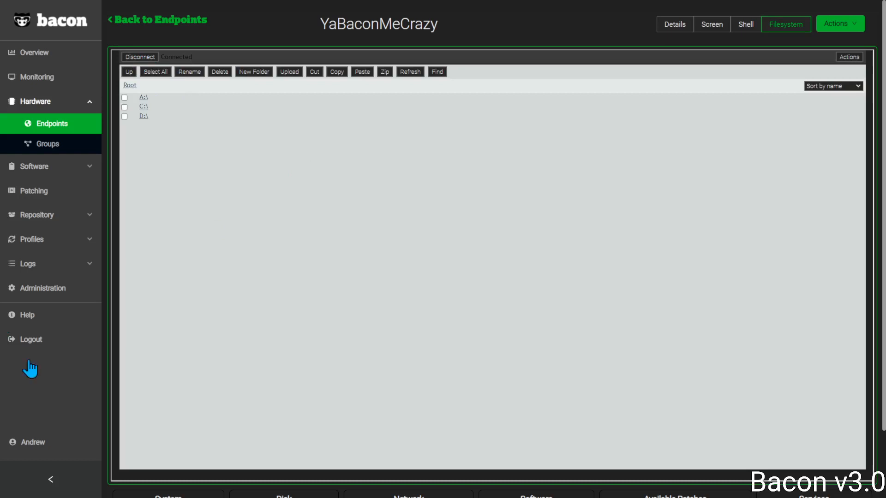
left_click(143, 106)
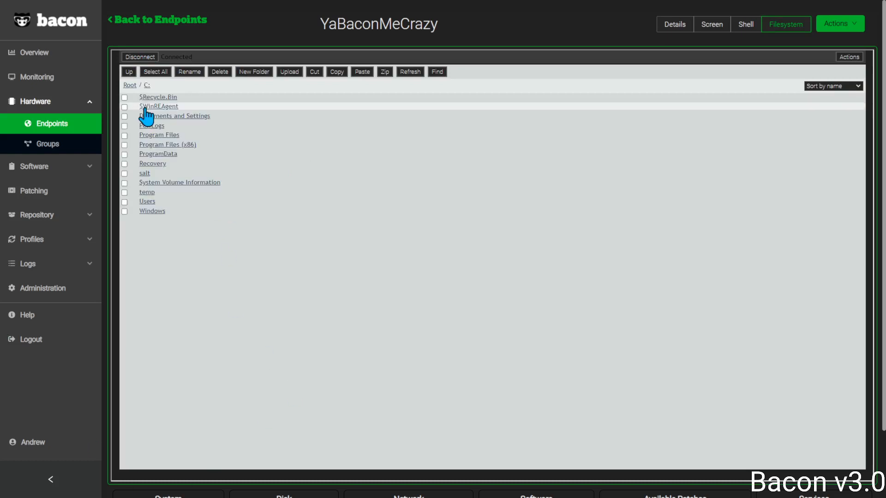
mouse_move(151, 210)
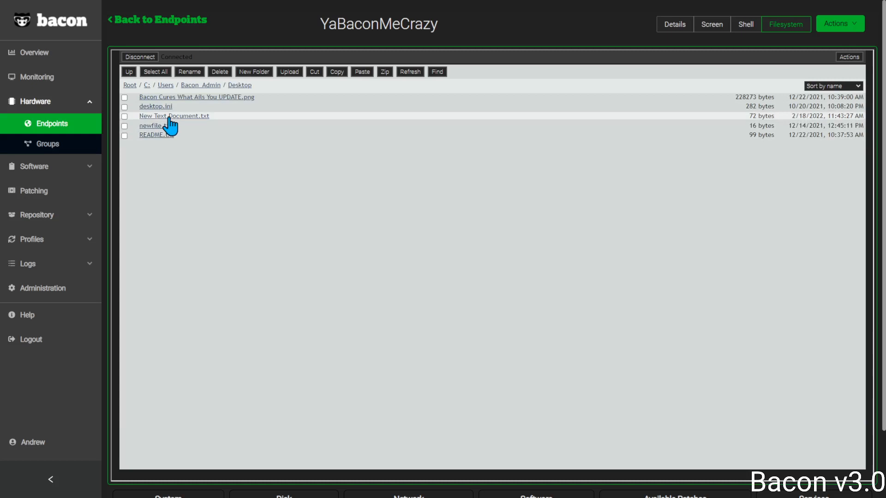
mouse_move(296, 152)
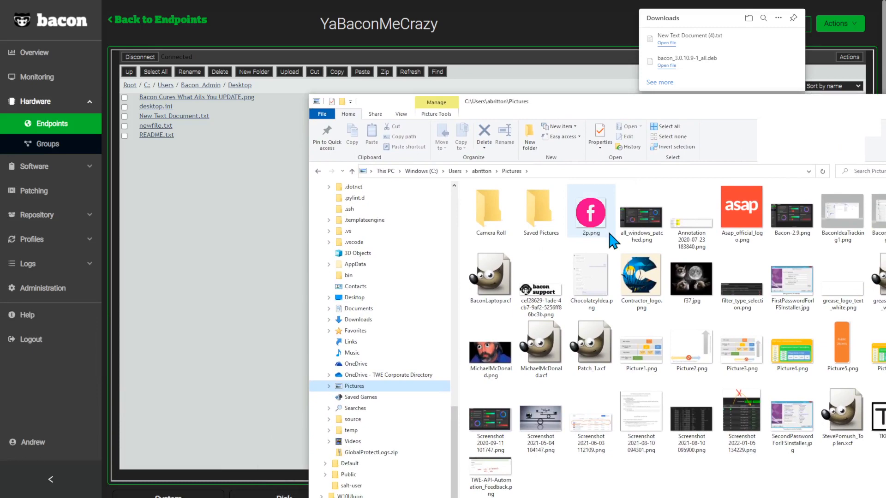
mouse_move(490, 361)
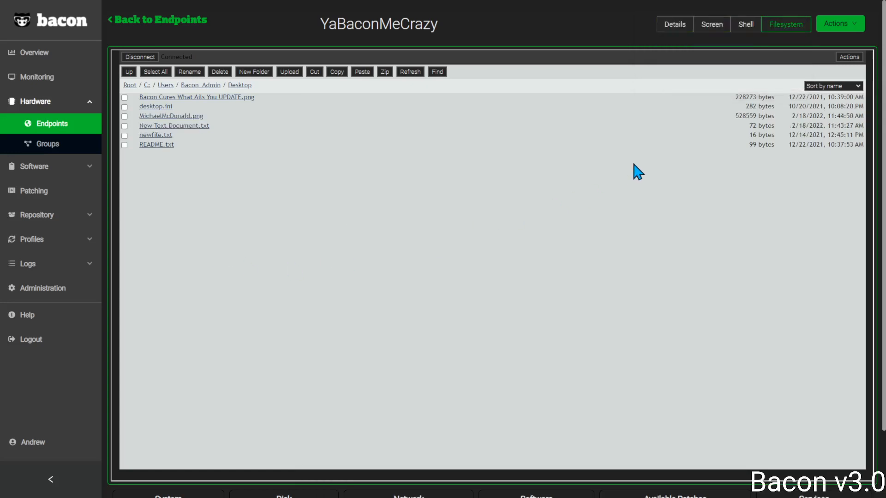
left_click(712, 24)
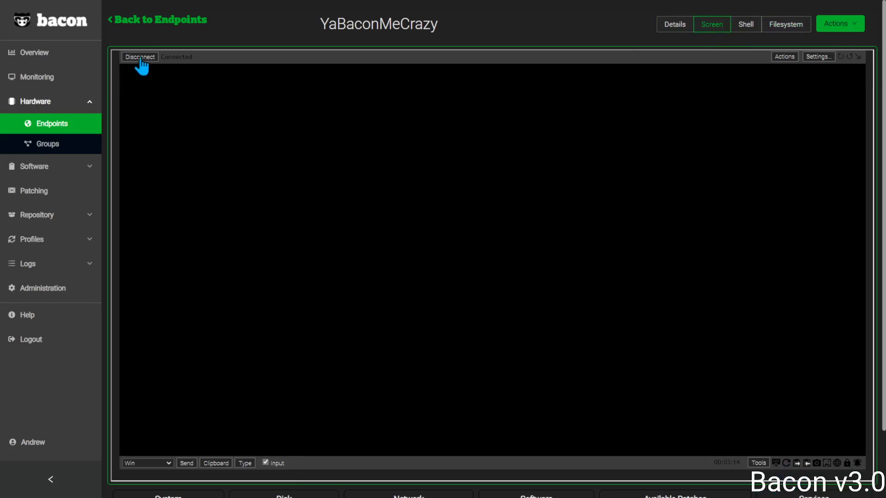
left_click(138, 57)
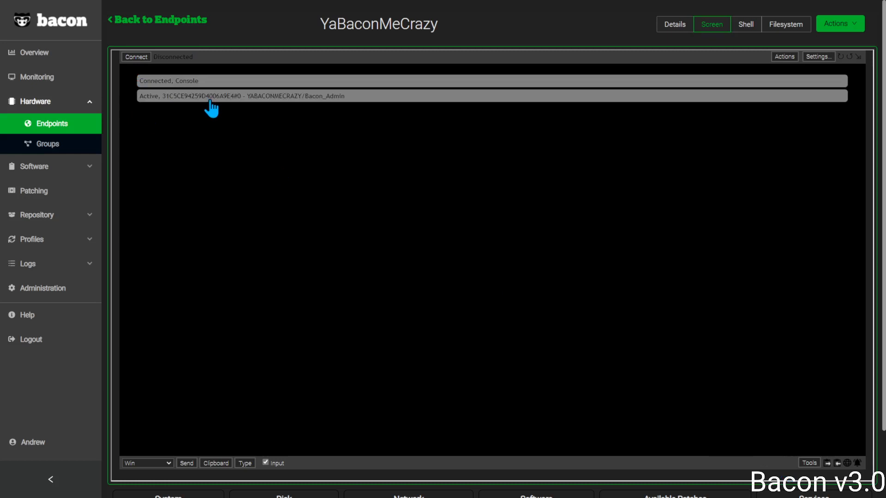
left_click(135, 57)
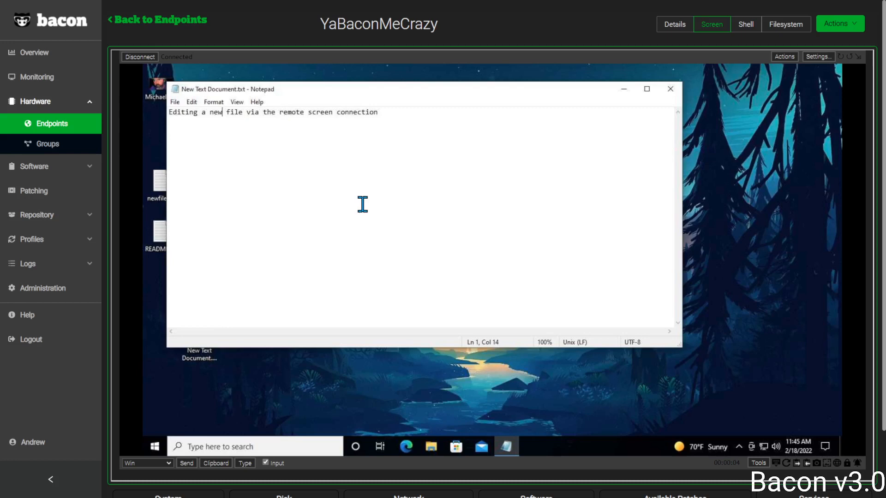
mouse_move(389, 137)
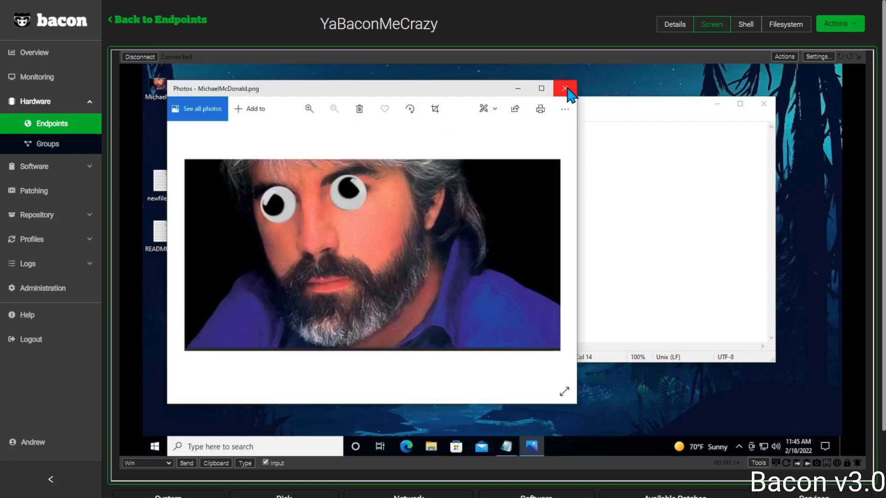
left_click(564, 88)
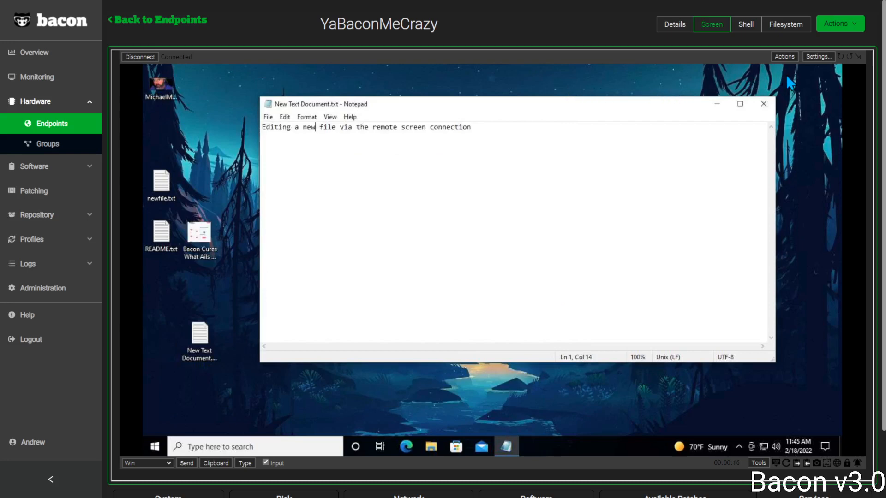
mouse_move(831, 81)
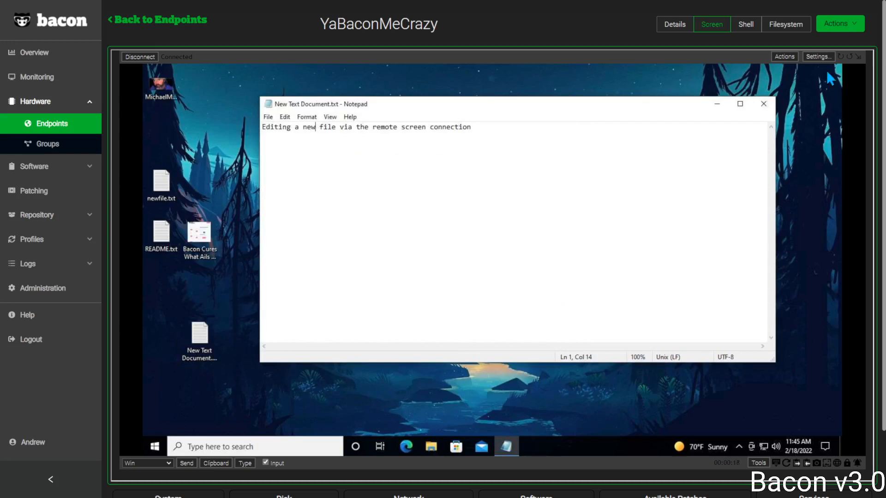
mouse_move(817, 65)
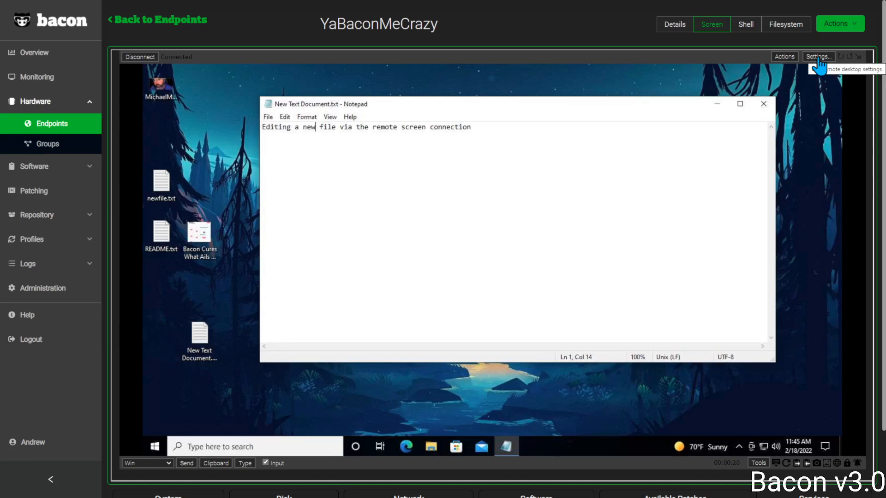
- Change the remote desktop settings to 10% image quality and a Slow frame rate
left_click(820, 56)
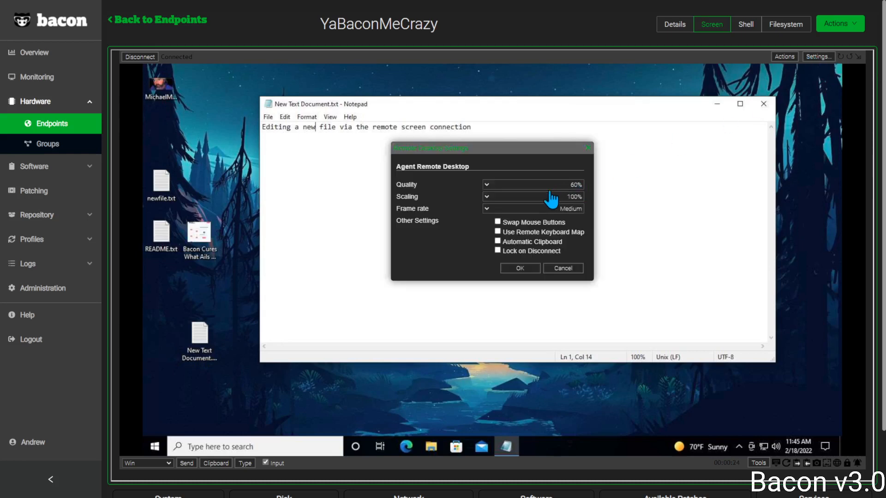
mouse_move(539, 208)
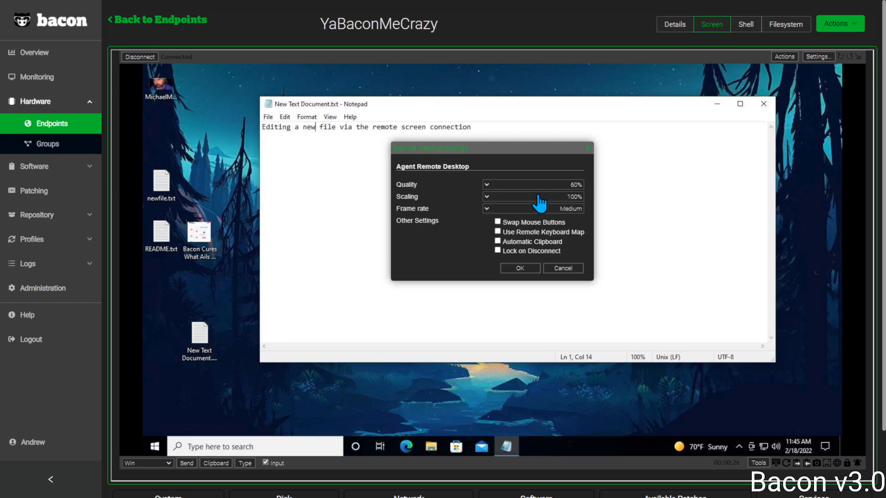
left_click(533, 197)
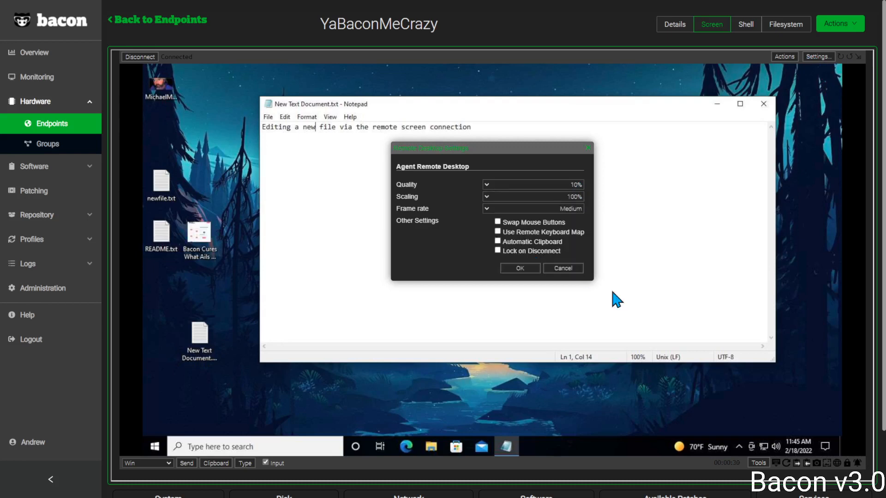
mouse_move(517, 212)
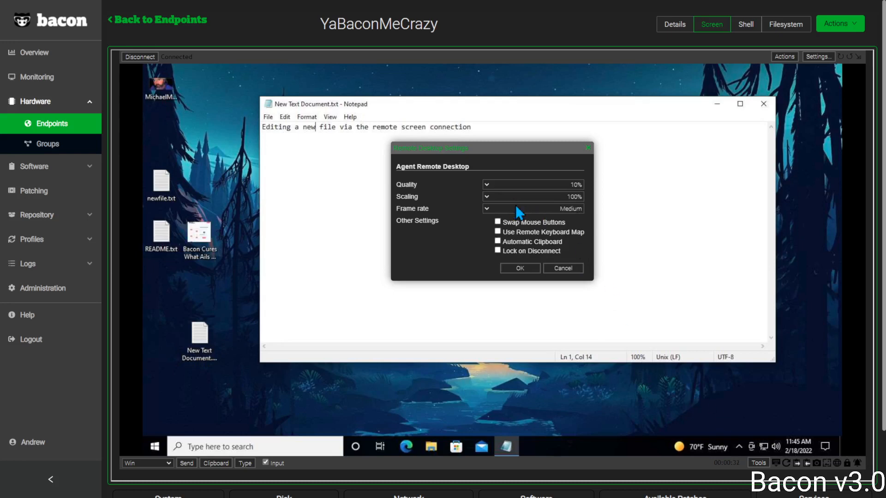
left_click(487, 208)
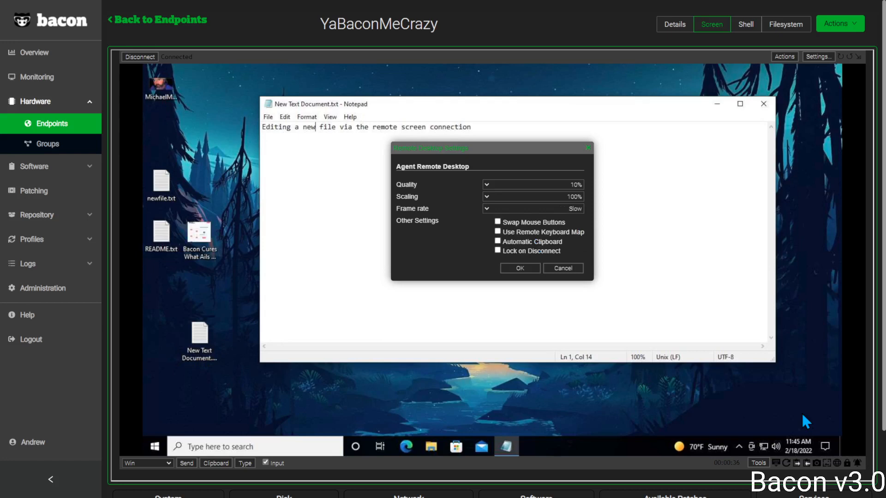
mouse_move(521, 269)
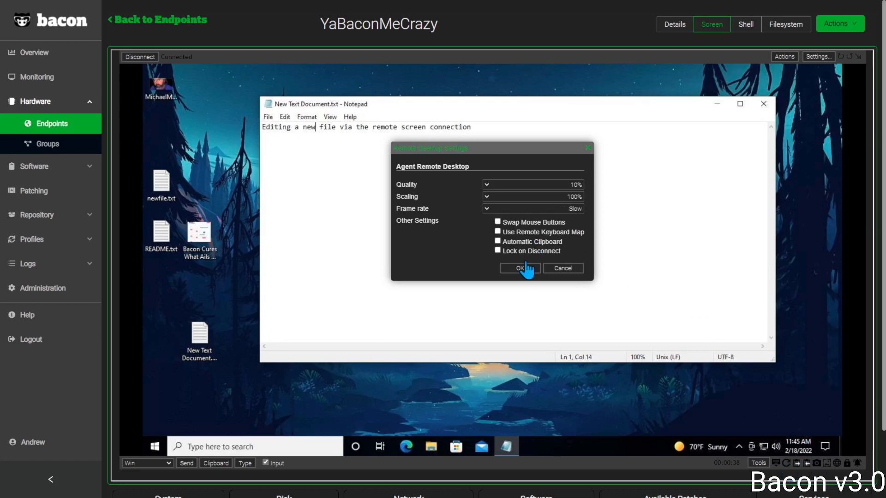
left_click(519, 268)
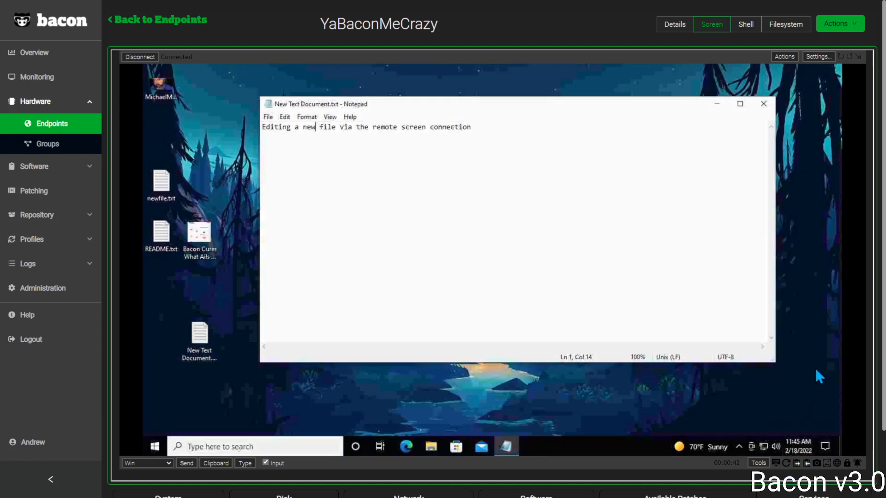
mouse_move(681, 113)
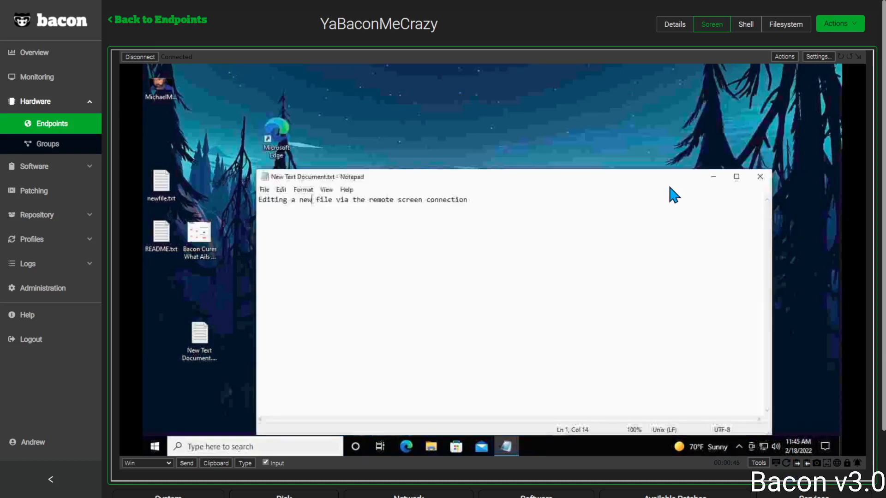
mouse_move(760, 187)
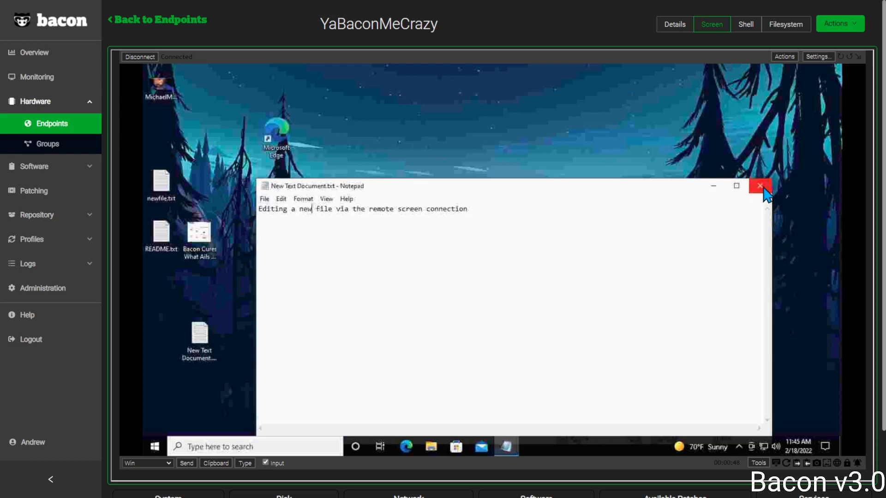
- Reopen New Text Document.txt remotely to verify 'SHELL TEXT INPUT' was appended, close it, then reopen Settings
left_click(759, 186)
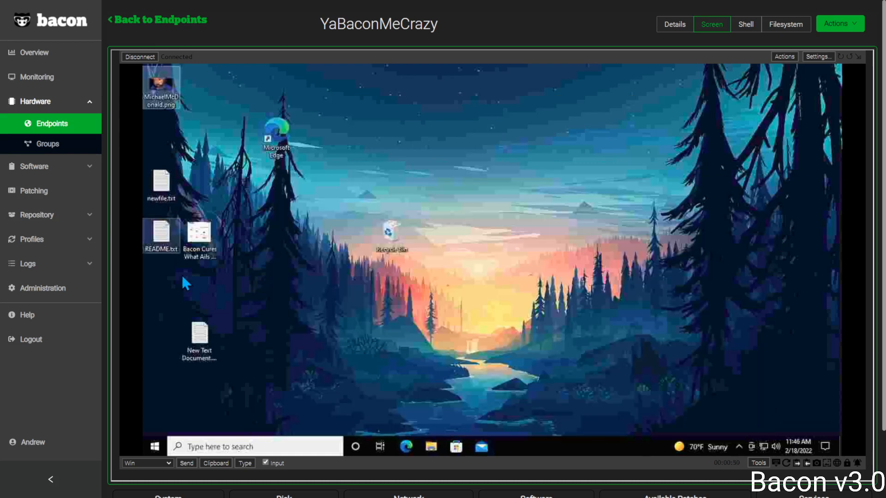
double_click(198, 337)
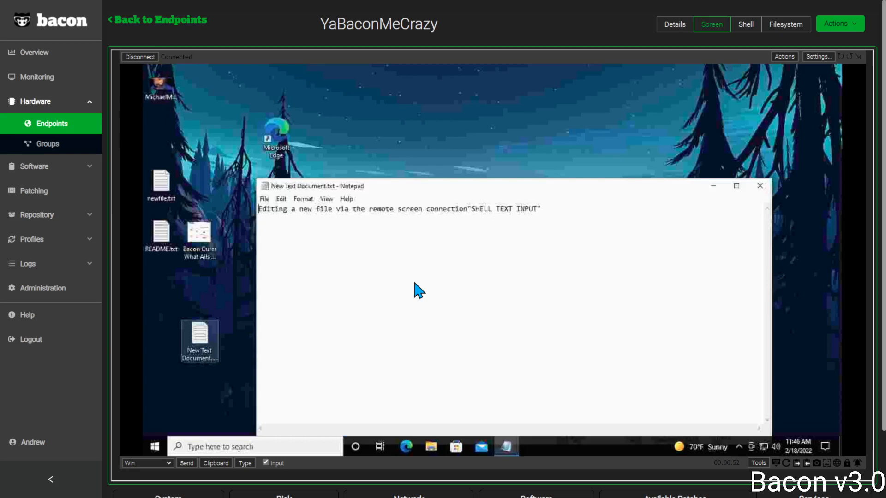
double_click(528, 209)
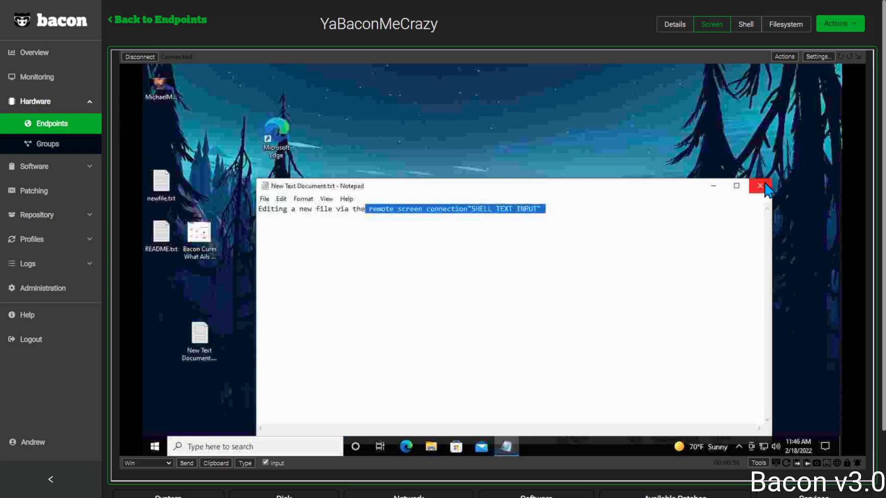
left_click(759, 186)
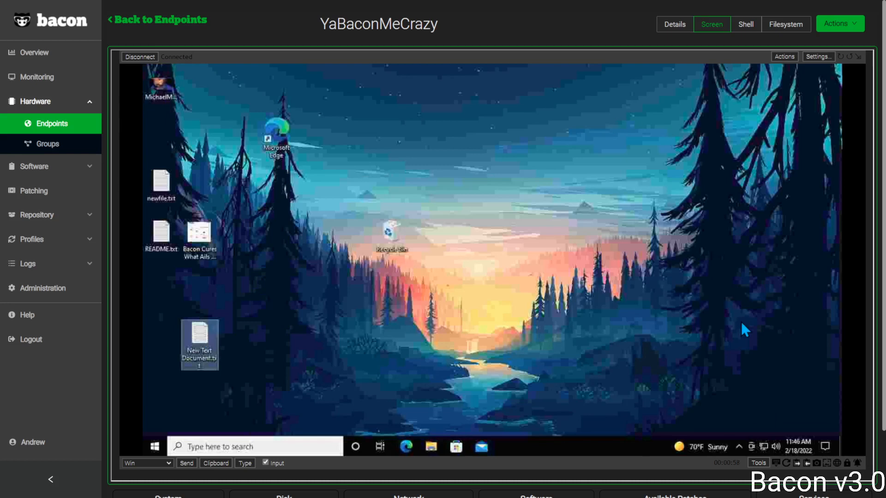
left_click(820, 57)
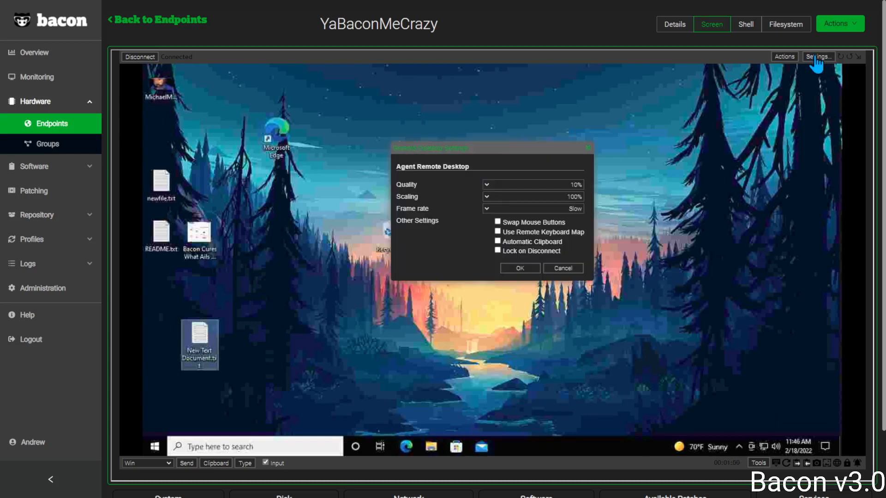
mouse_move(517, 192)
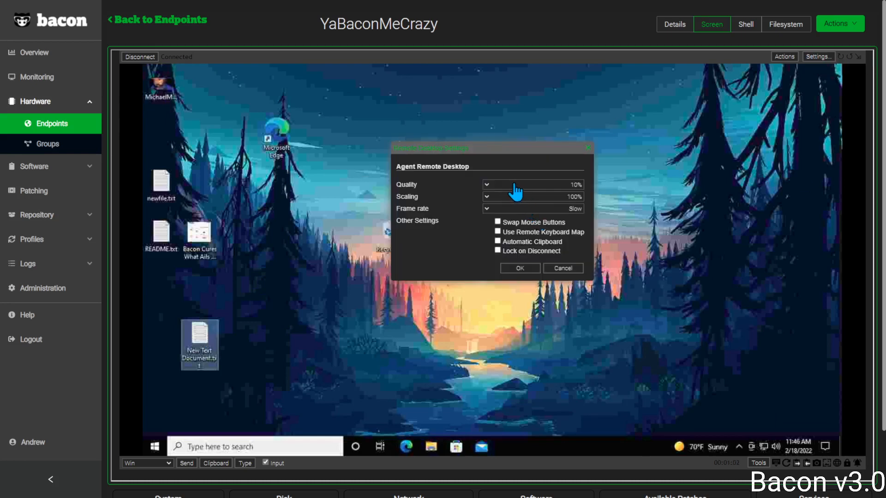